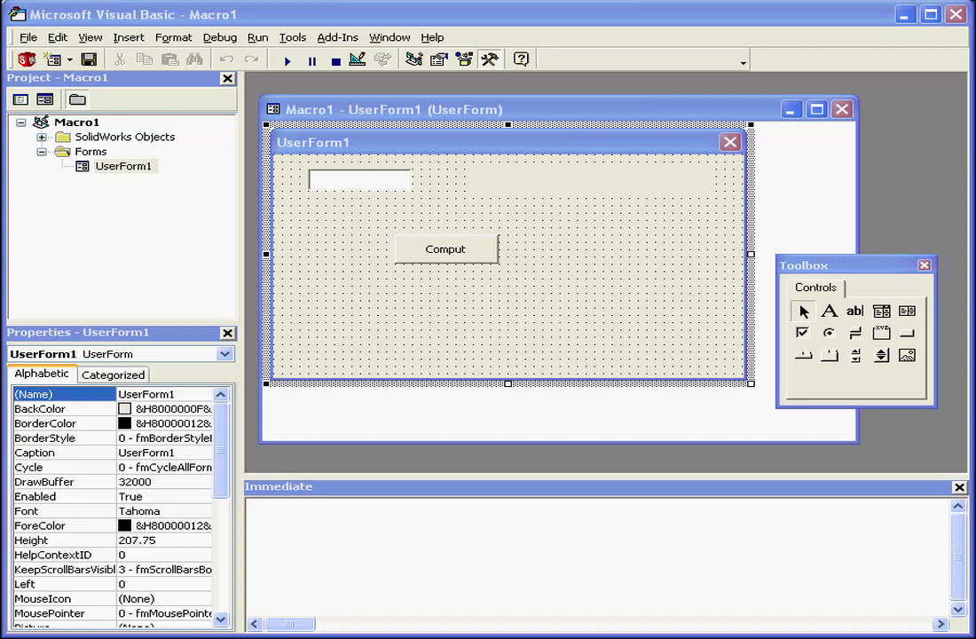
mouse_move(742, 500)
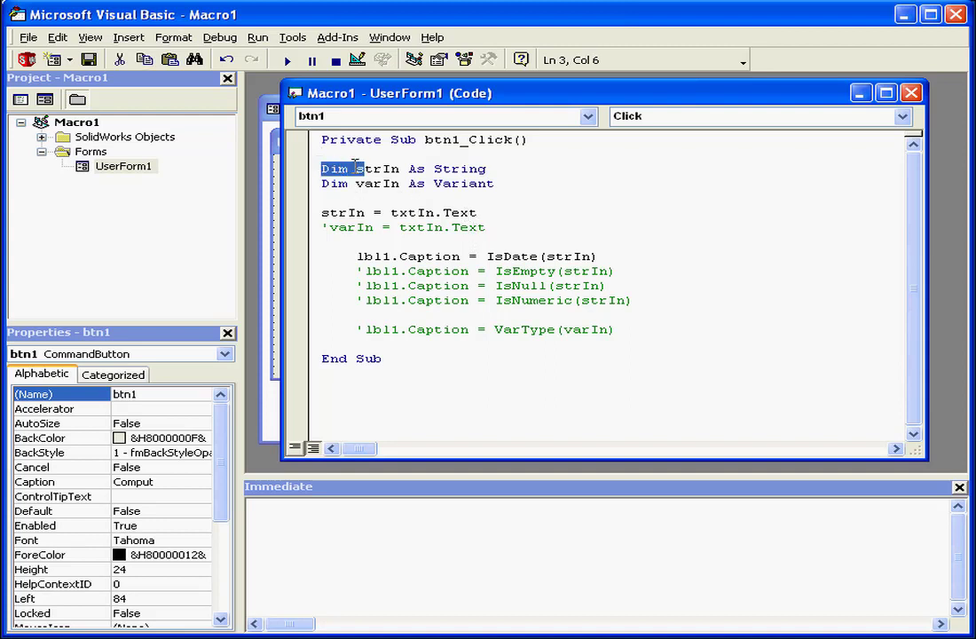
- Inspect the Dim declaration and lbl1.Caption = IsDate(strIn) line, then run UserForm1
drag(321, 168, 487, 169)
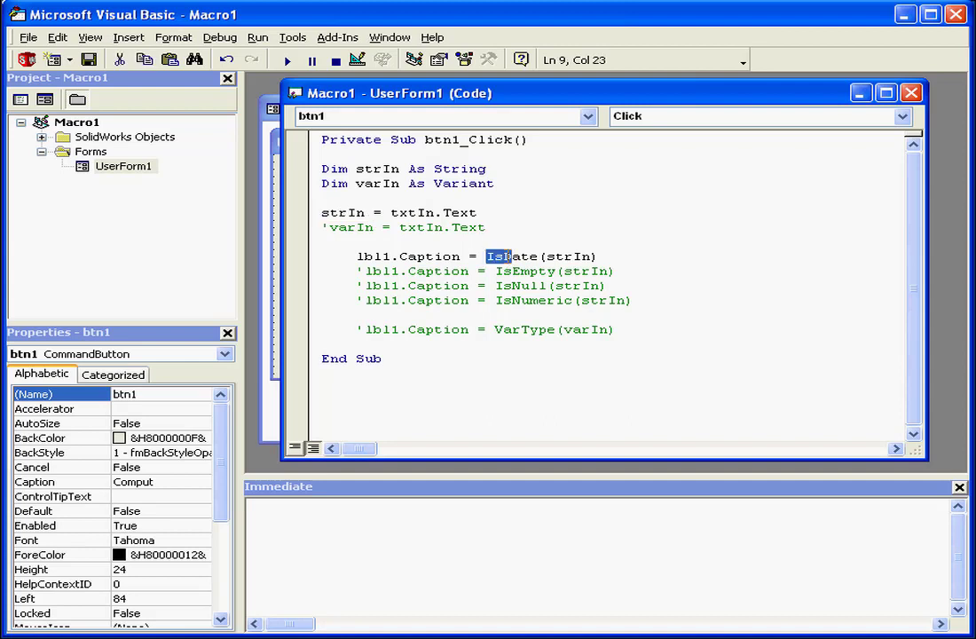
double_click(513, 256)
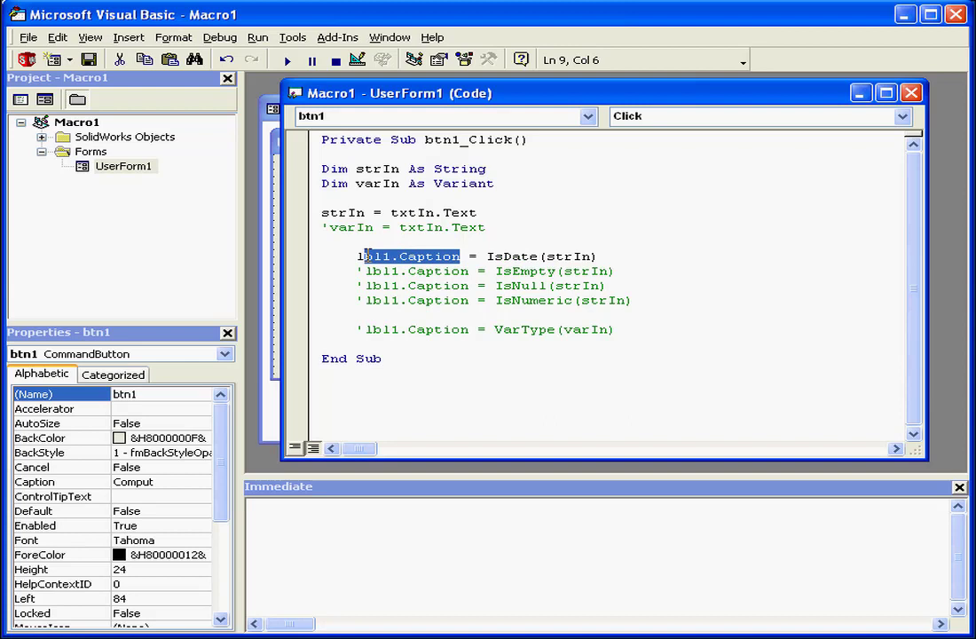
double_click(408, 256)
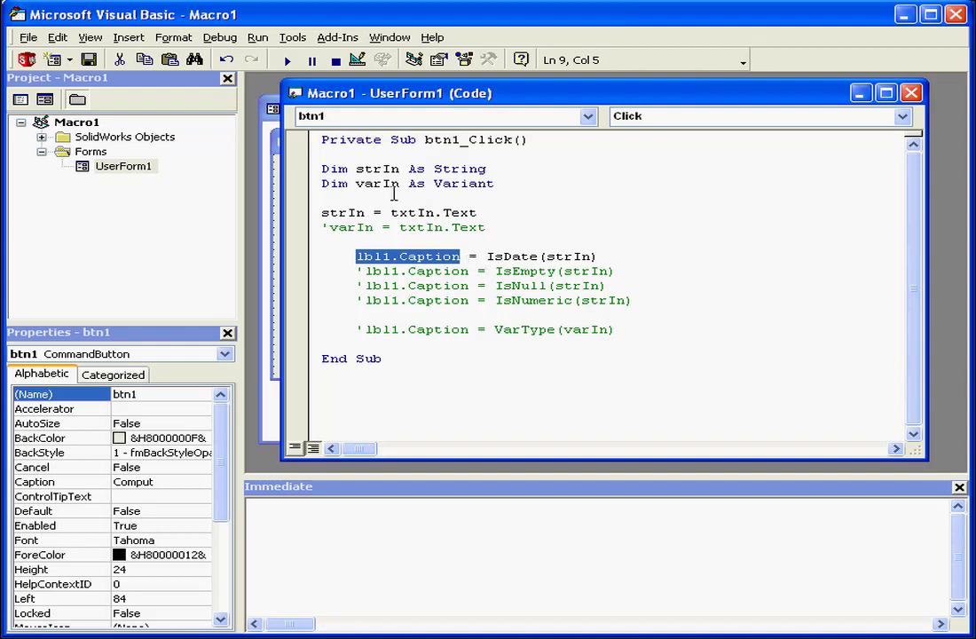
click(286, 59)
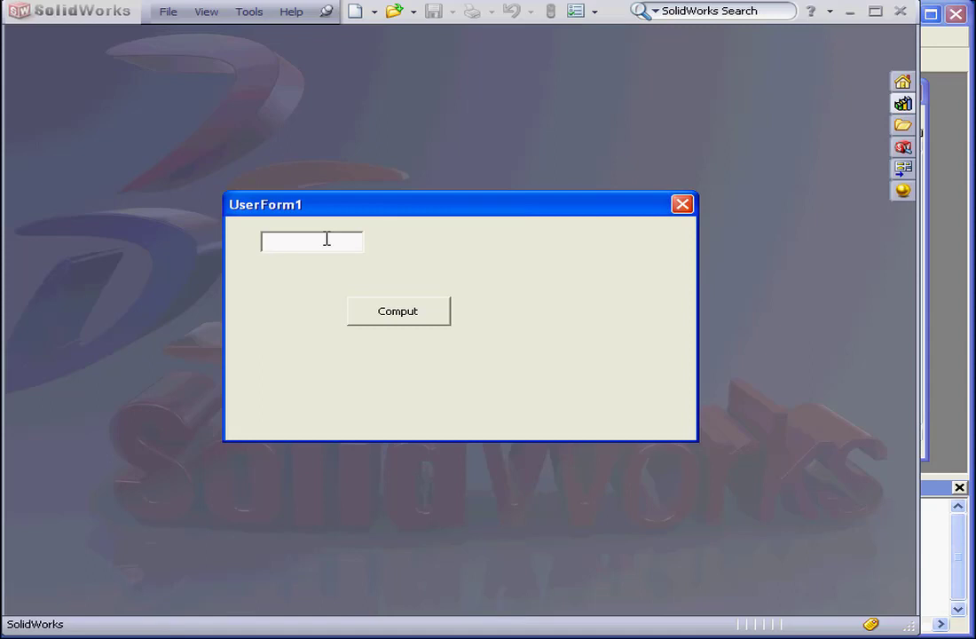
- Compute IsDate for 'we' (False) and for 12/31/2012 (True)
text(we)
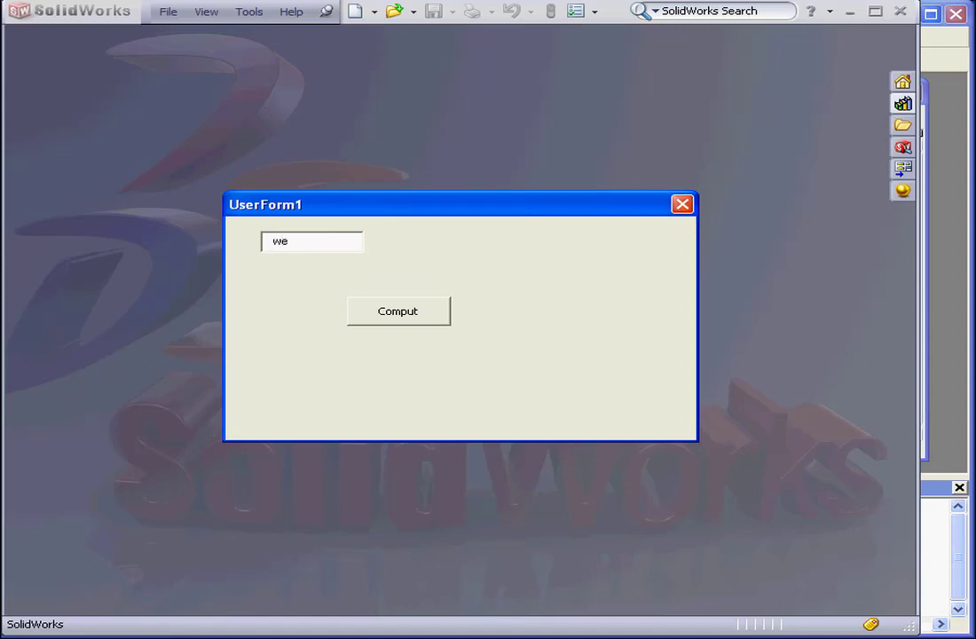
click(397, 312)
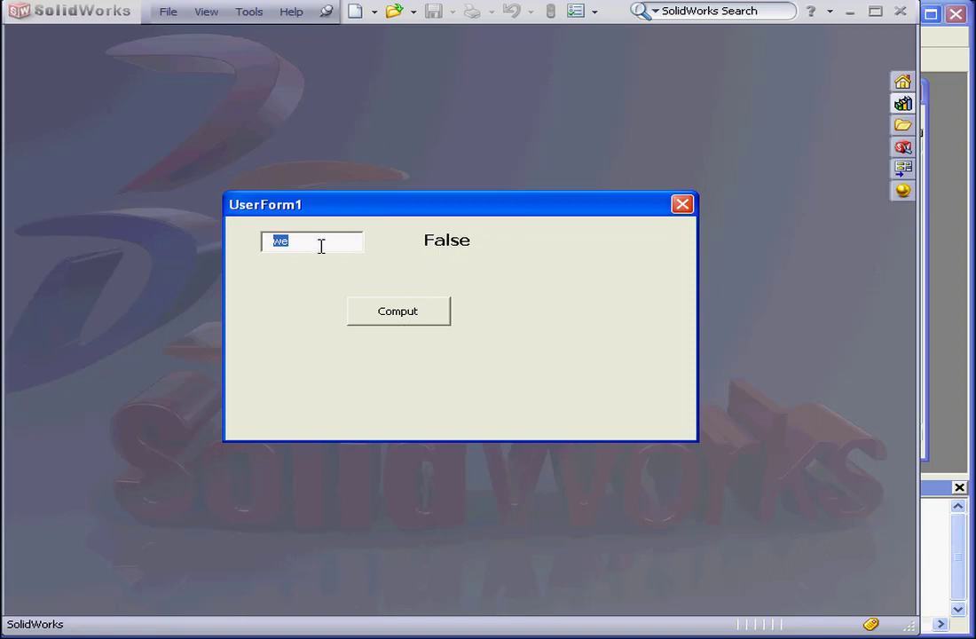
mouse_move(246, 250)
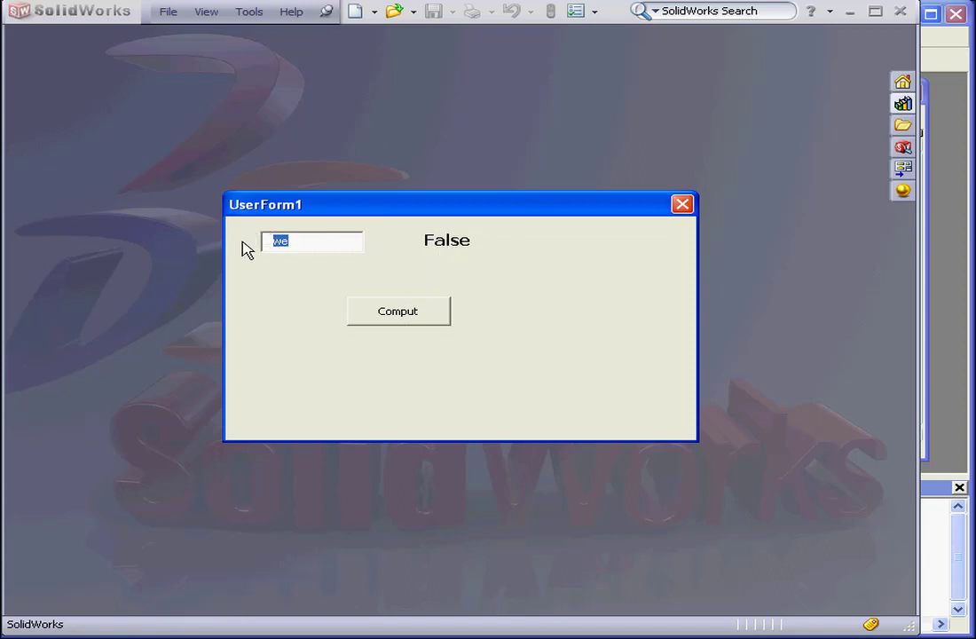
text(12/31)
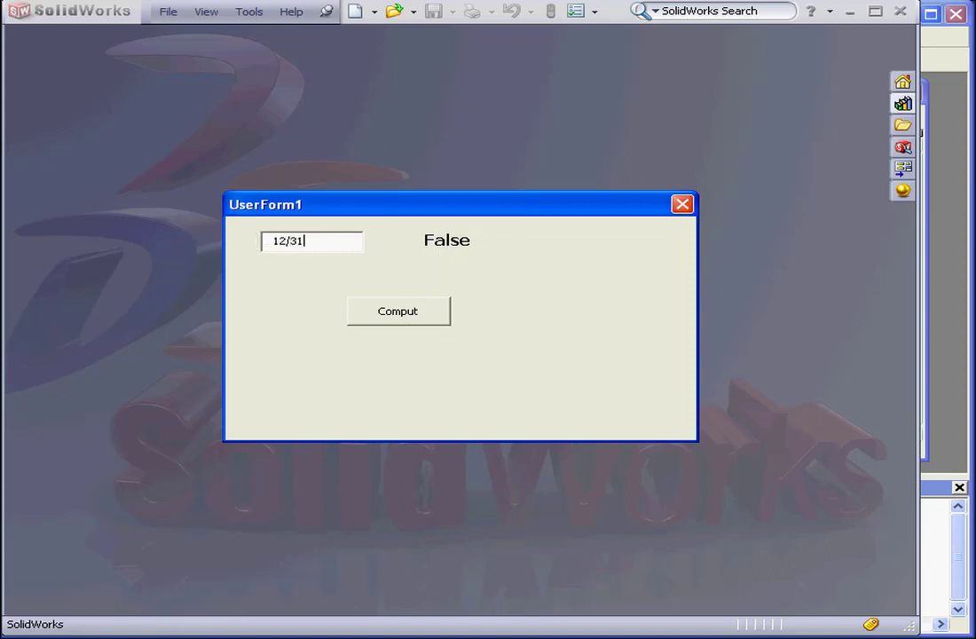
text(/2012)
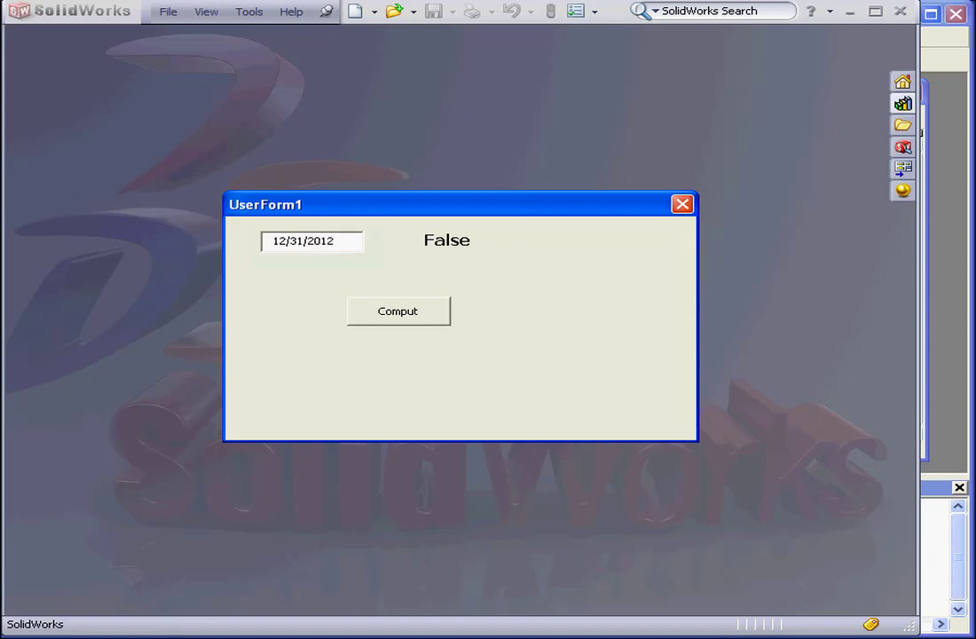
click(398, 311)
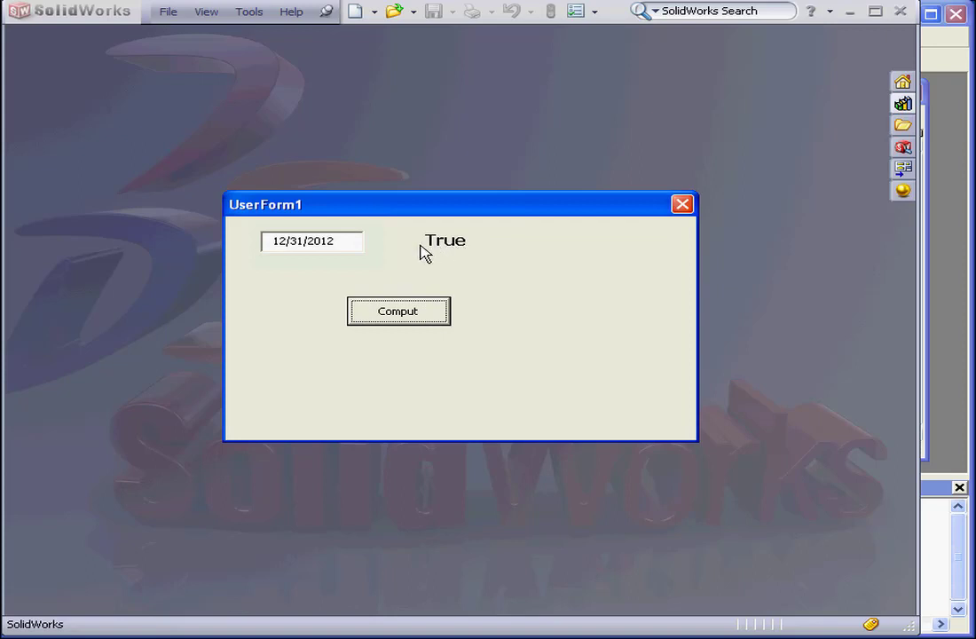
mouse_move(682, 204)
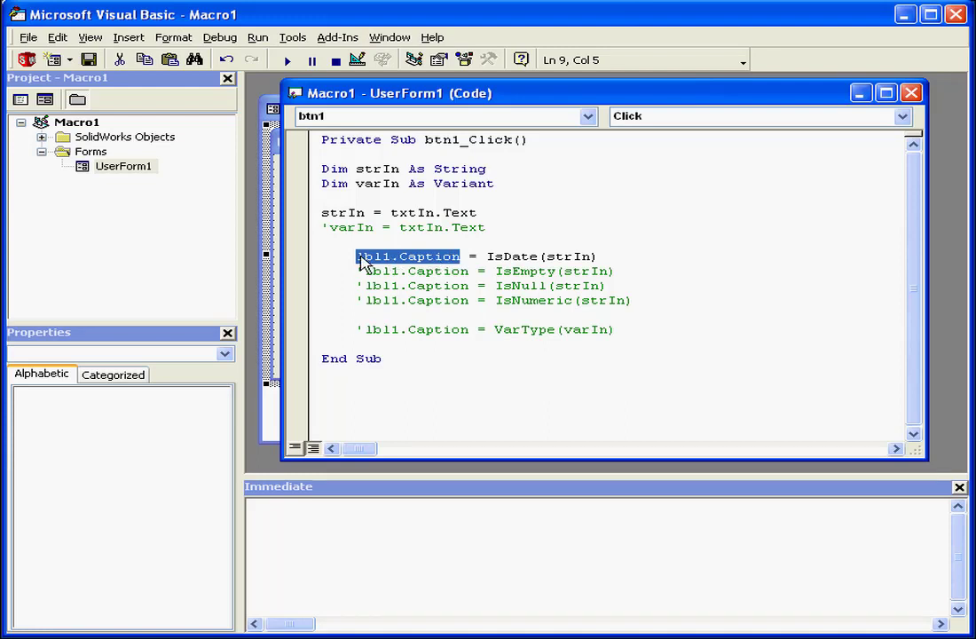
- Comment out IsDate, activate lbl1.Caption = IsNull(strIn), and run the form
click(360, 256)
text(')
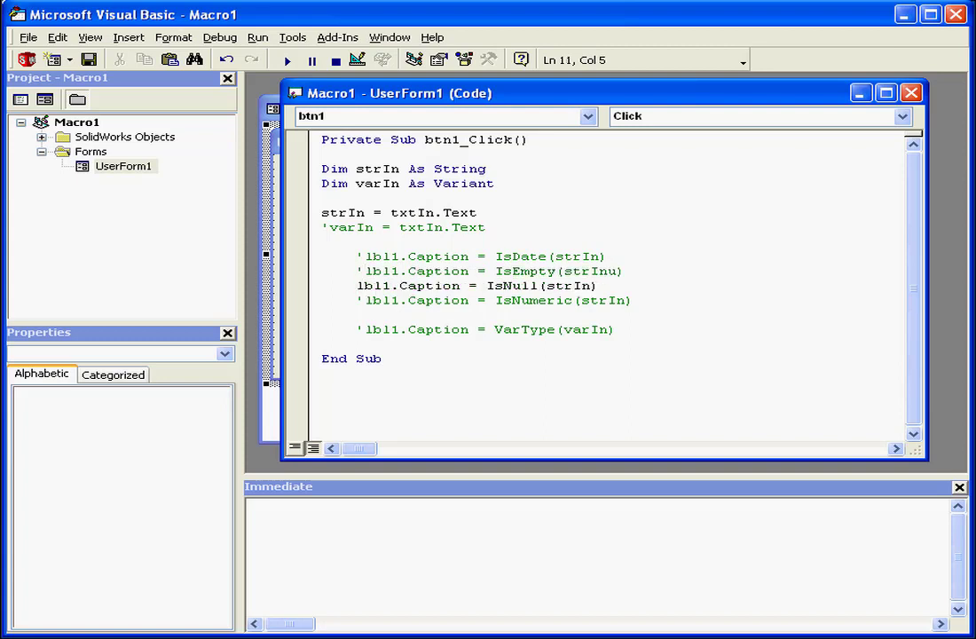
click(356, 285)
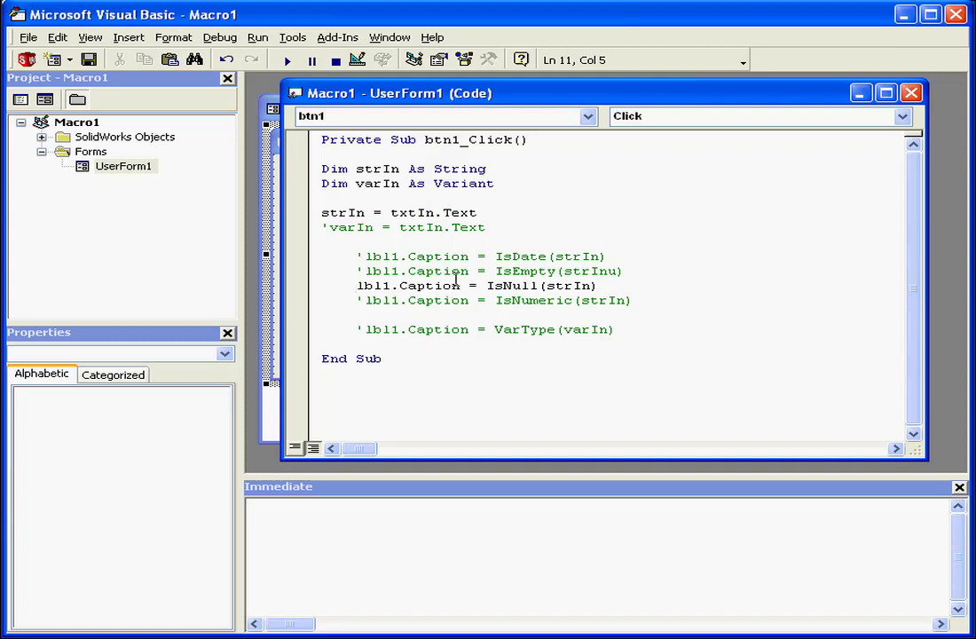
click(286, 59)
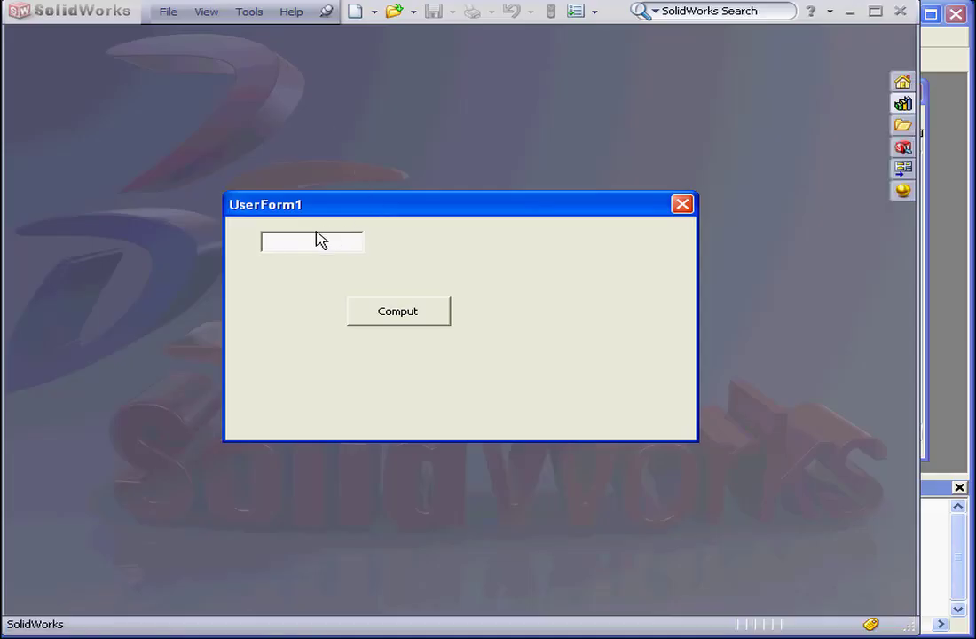
- Compute IsNull for typed text, which shows False, and close the form
click(397, 311)
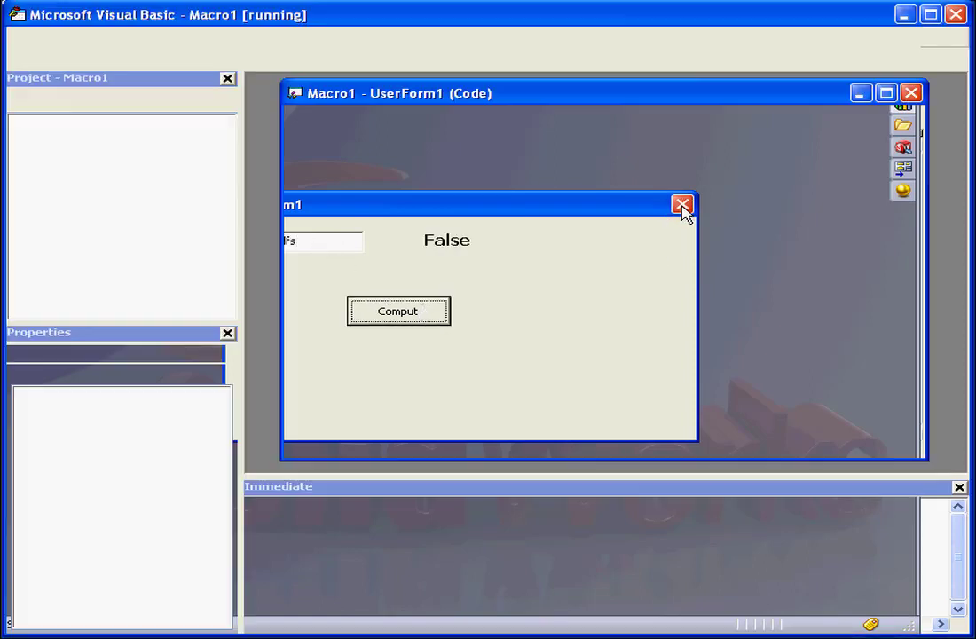
click(681, 205)
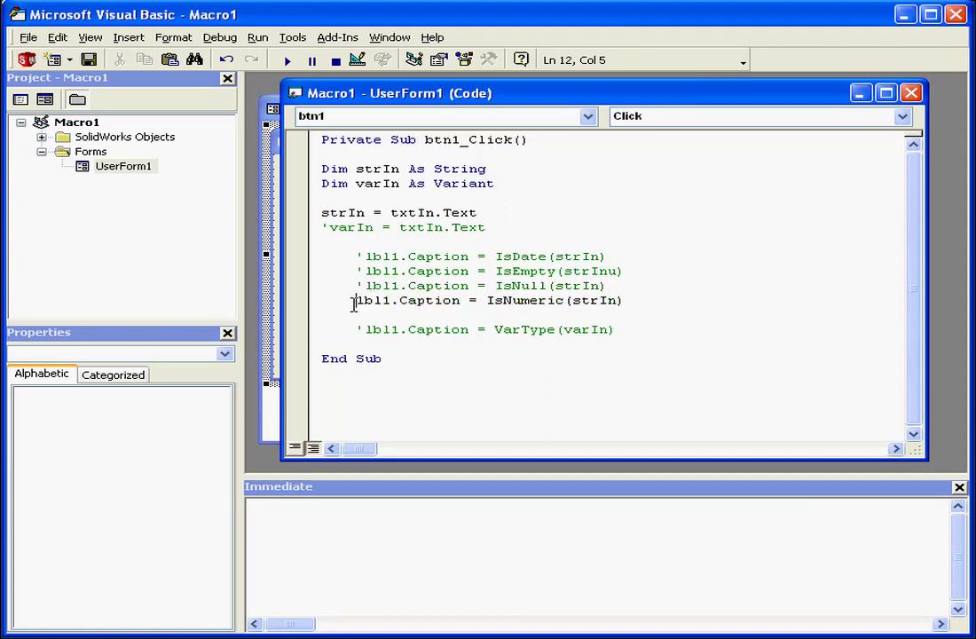
- Run the IsNumeric version and compute 433 (True) and yt (False)
click(287, 60)
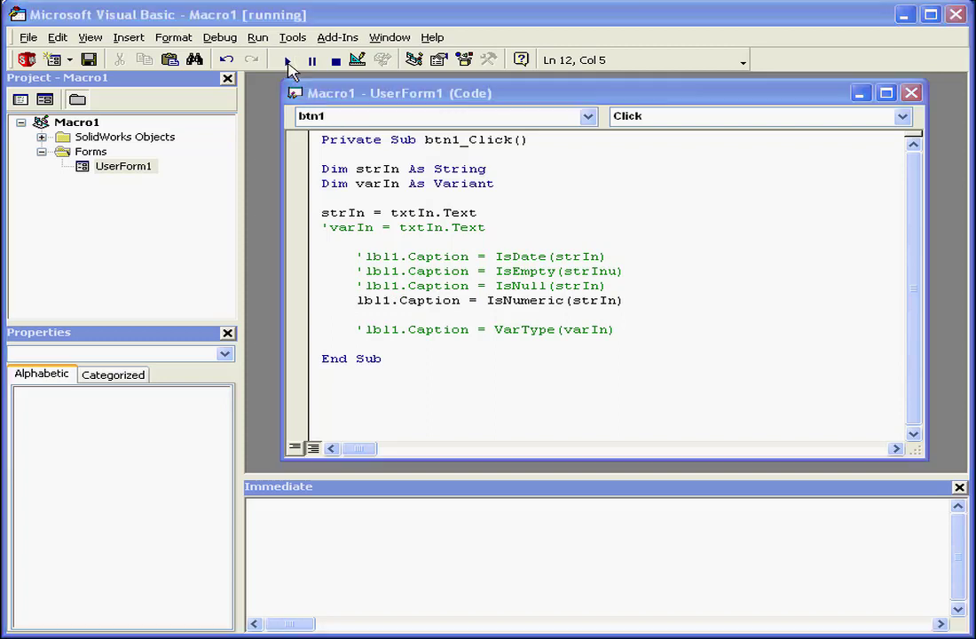
click(287, 59)
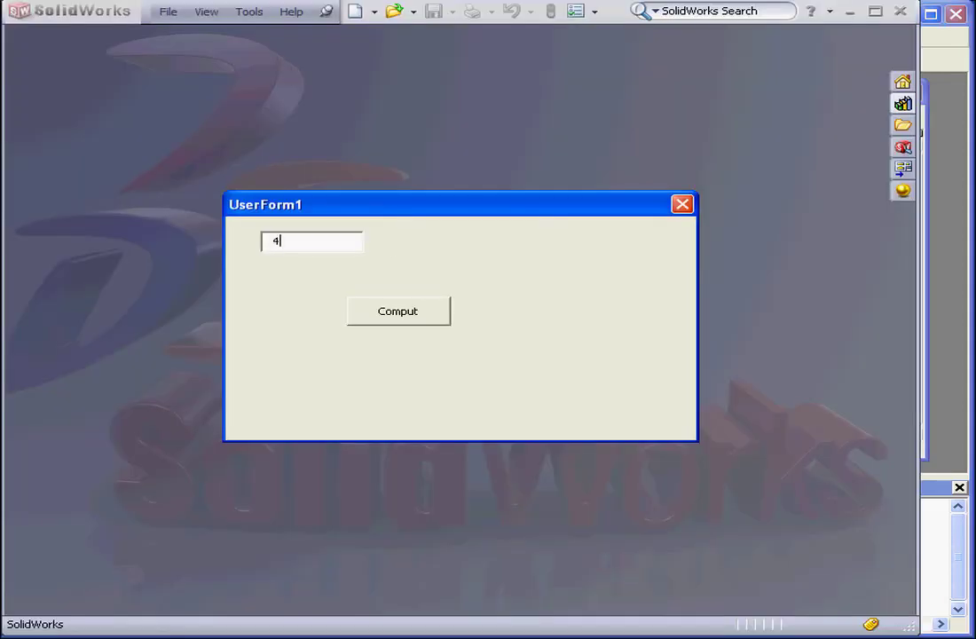
text(33)
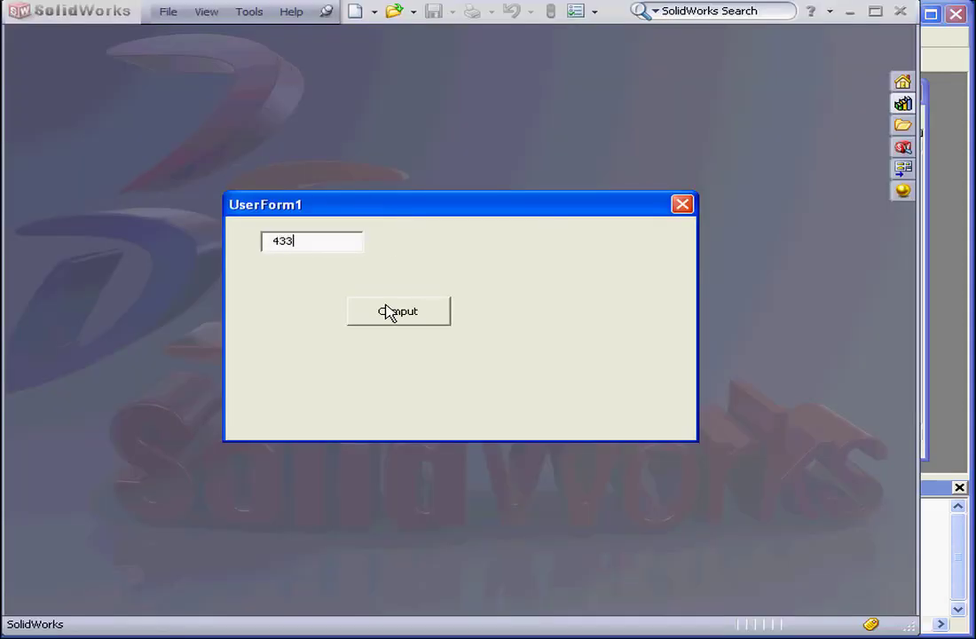
click(397, 312)
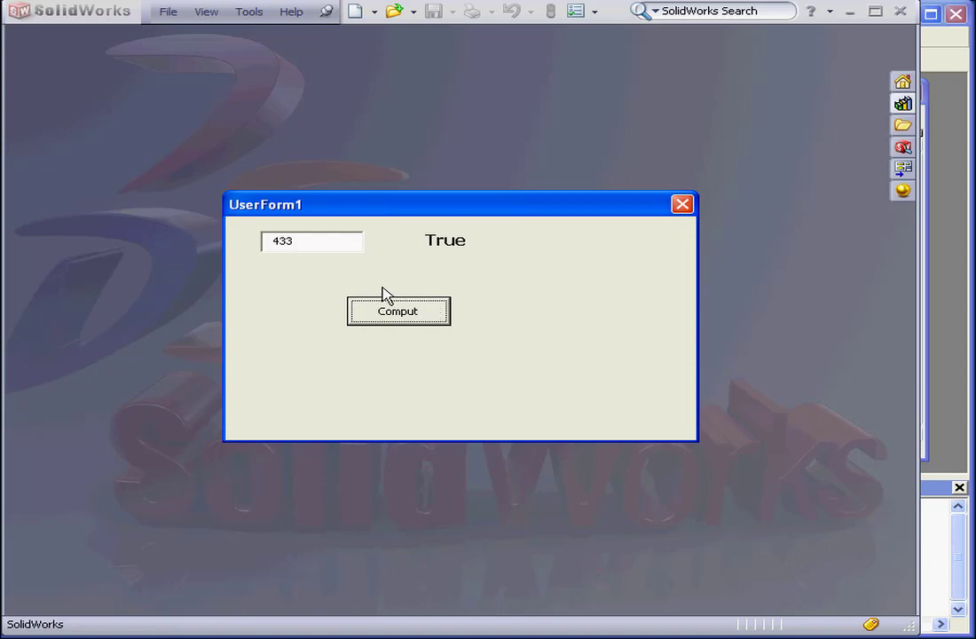
click(312, 241)
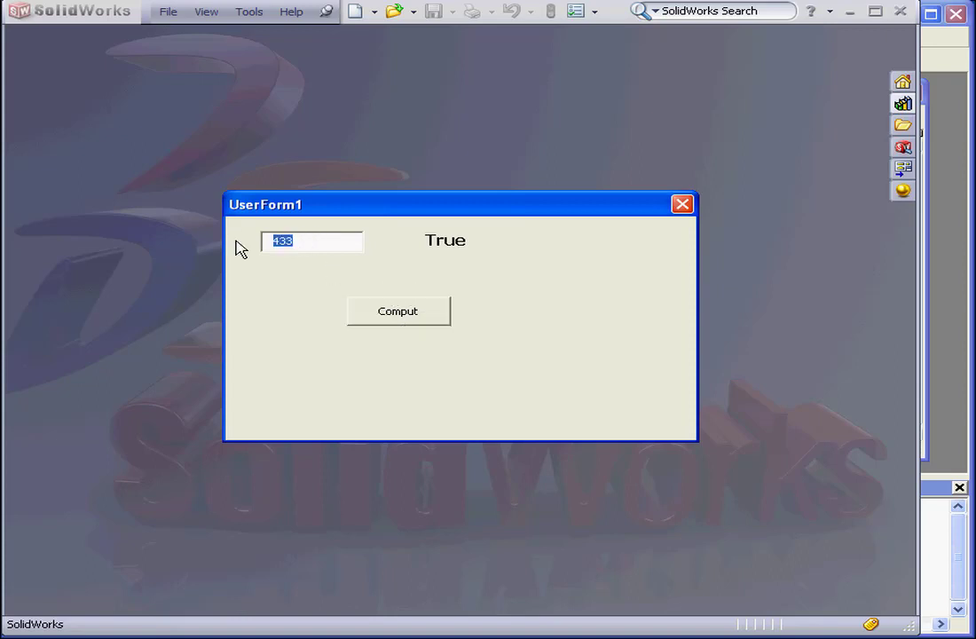
click(397, 312)
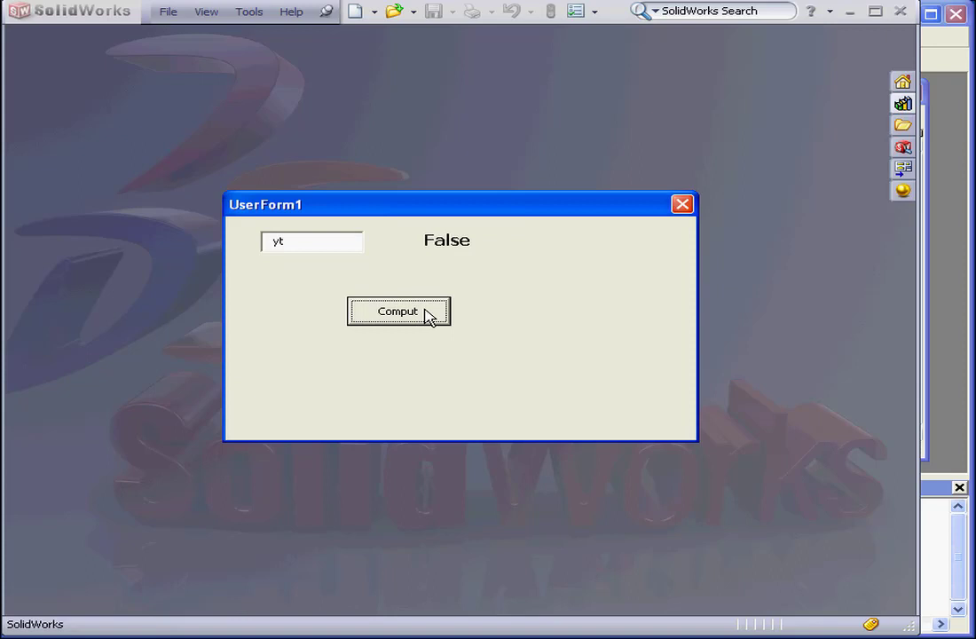
mouse_move(472, 265)
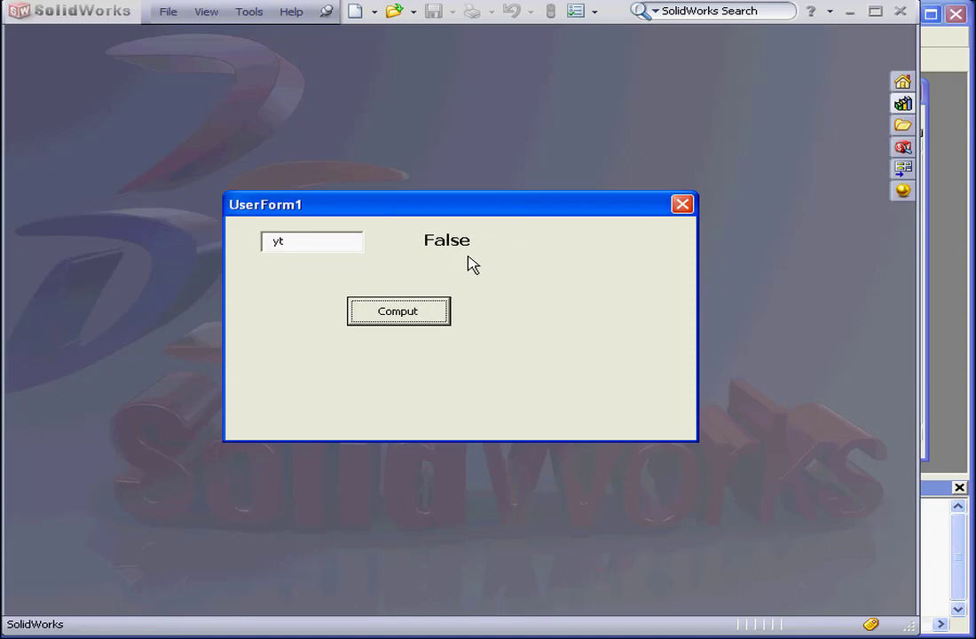
mouse_move(683, 204)
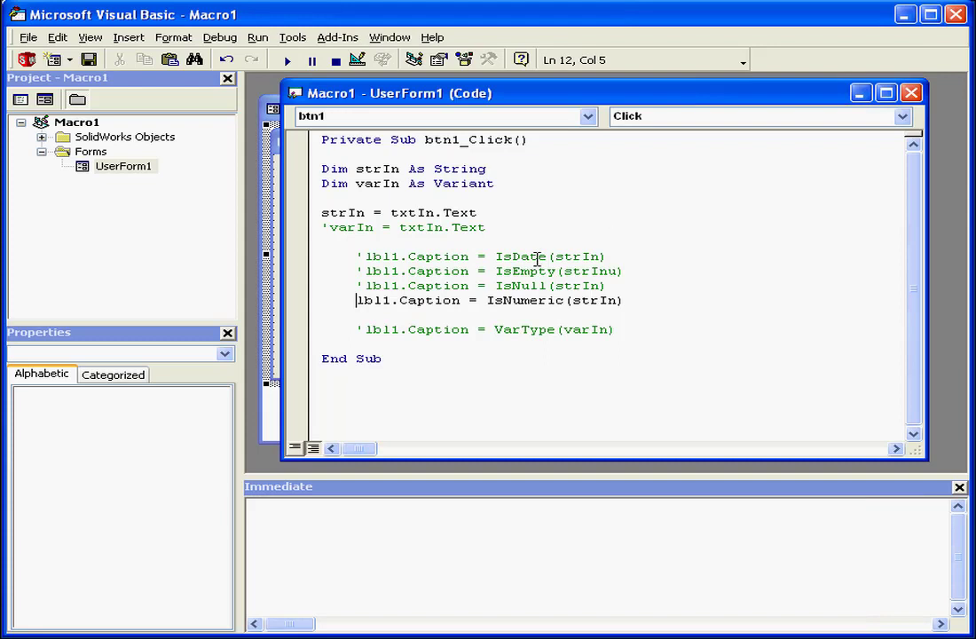
- Add an apostrophe before the IsNumeric line and select VarType for help
text(')
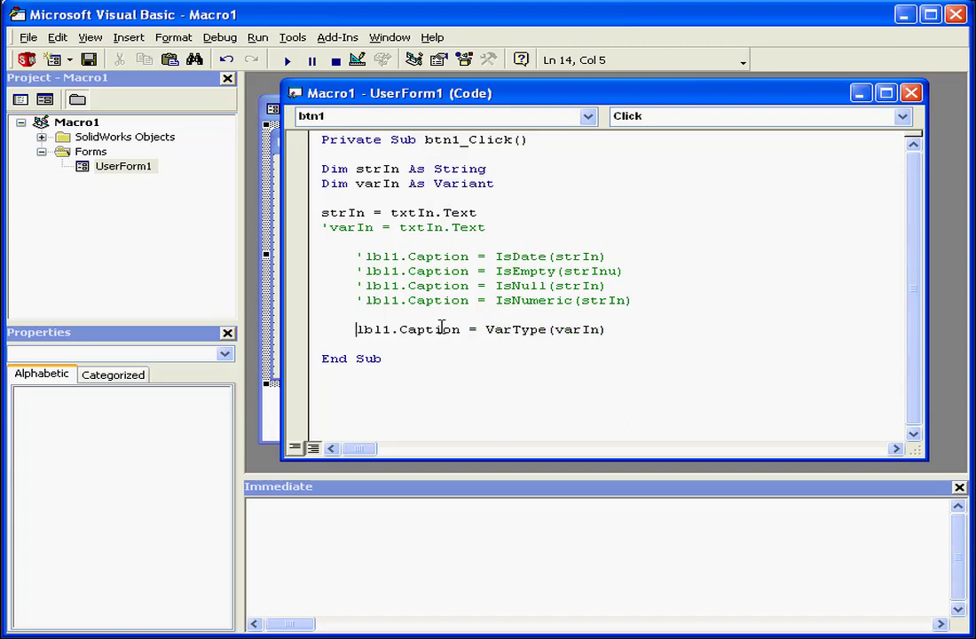
double_click(516, 329)
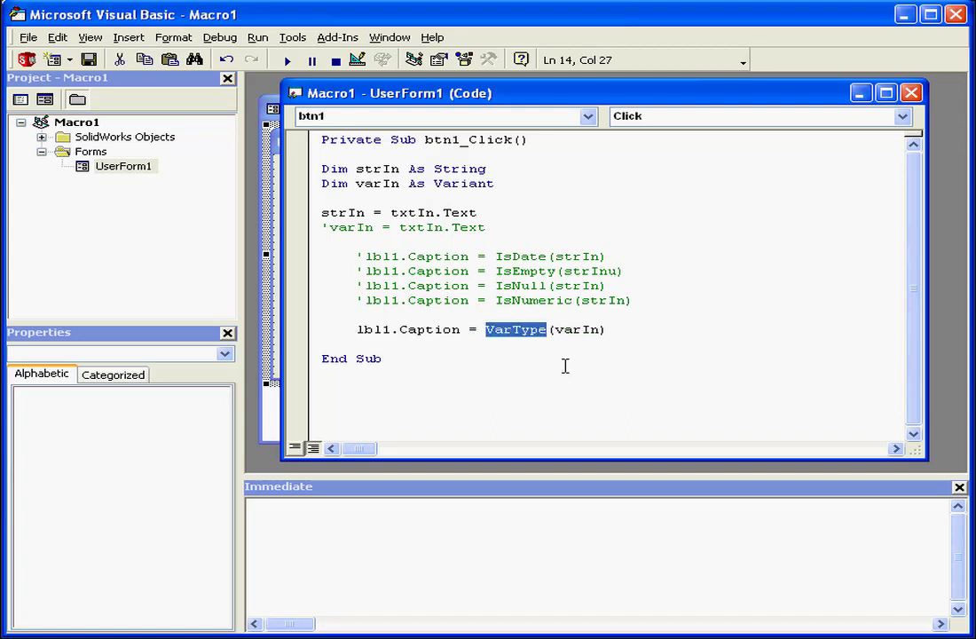
mouse_move(559, 358)
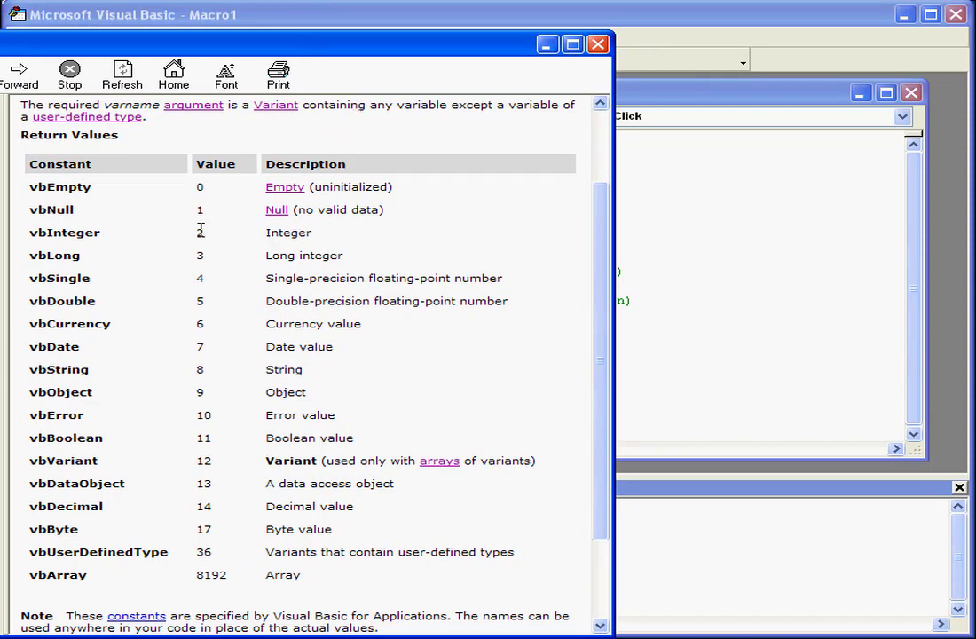
- Read the VarType return values, such as vbInteger = 2 and vbString = 8
double_click(199, 232)
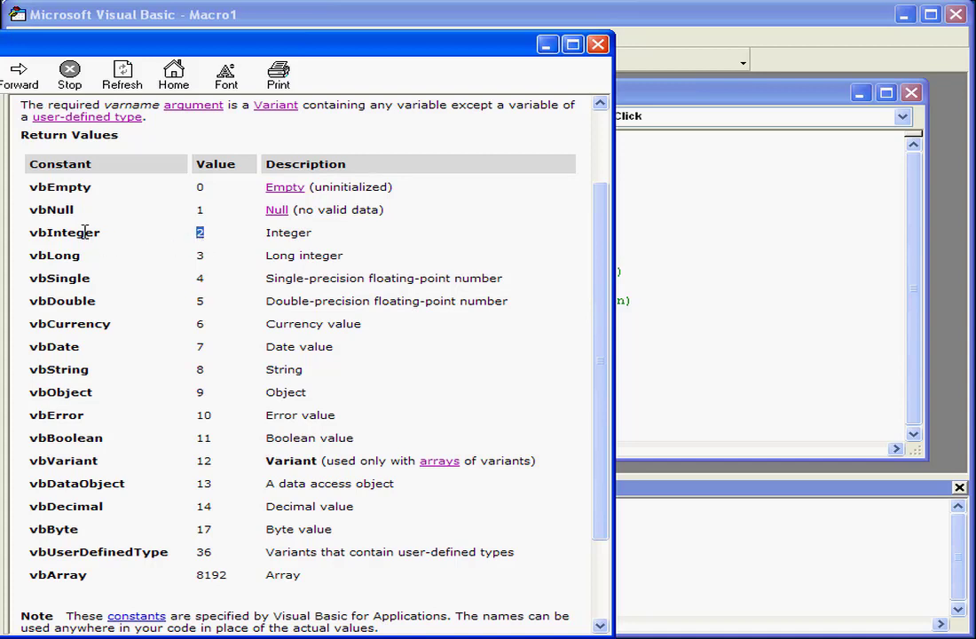
mouse_move(213, 359)
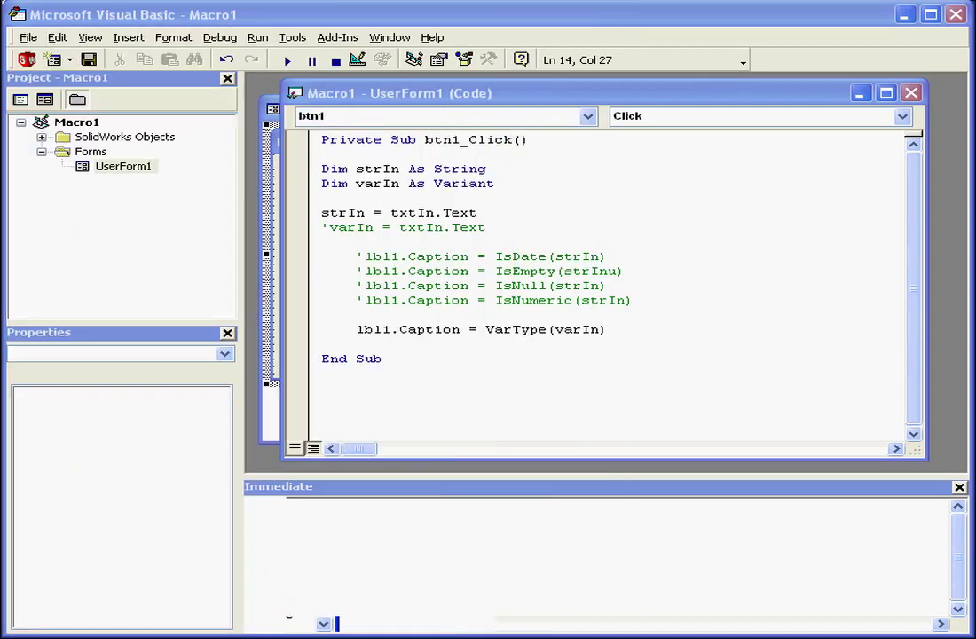
- Activate varIn = txtIn.Text in place of strIn, then run UserForm1
click(326, 227)
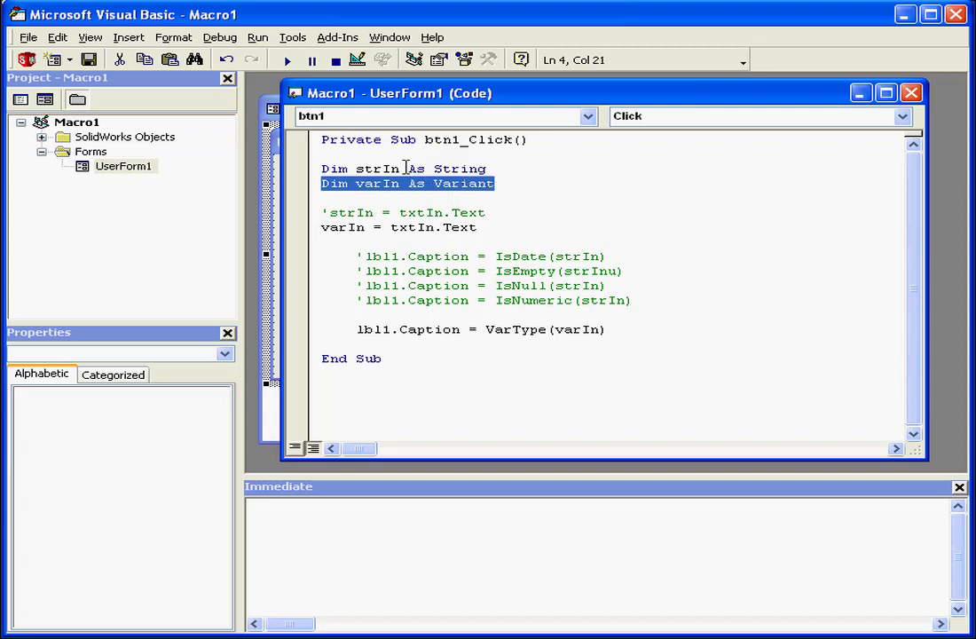
mouse_move(287, 59)
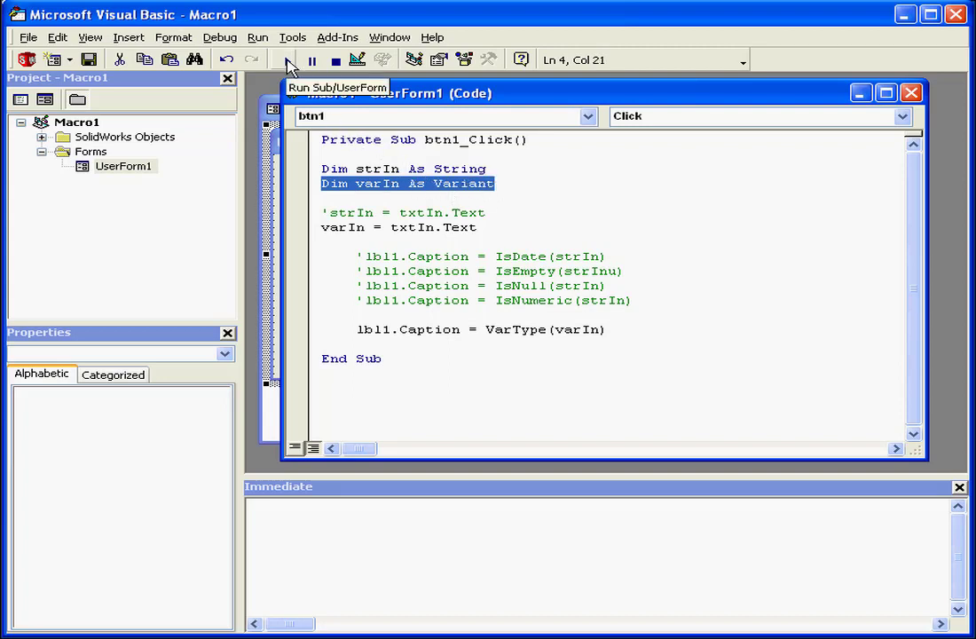
click(311, 59)
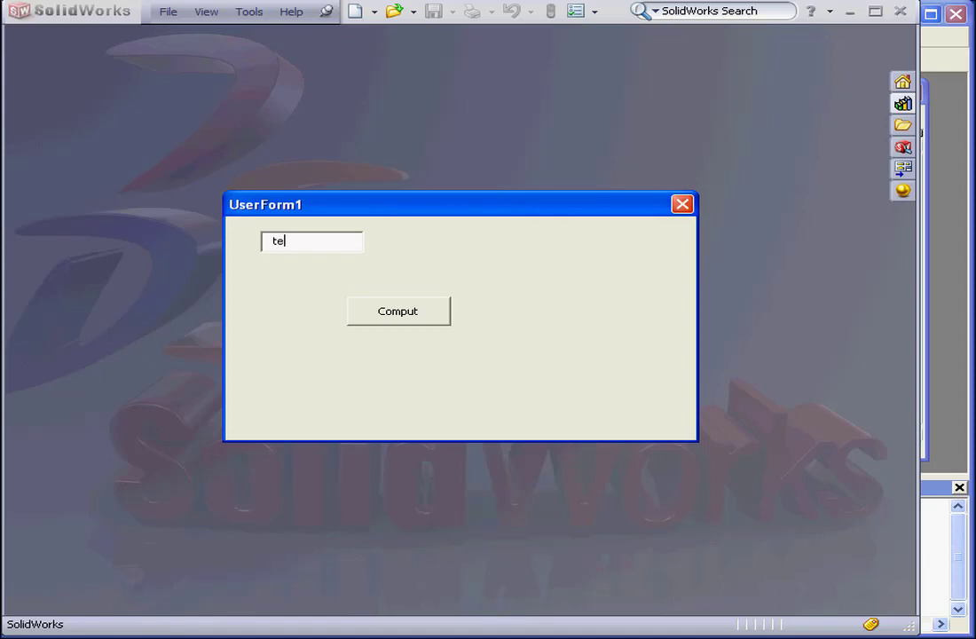
- Enter 'test' in the running form and compute its VarType
text(st)
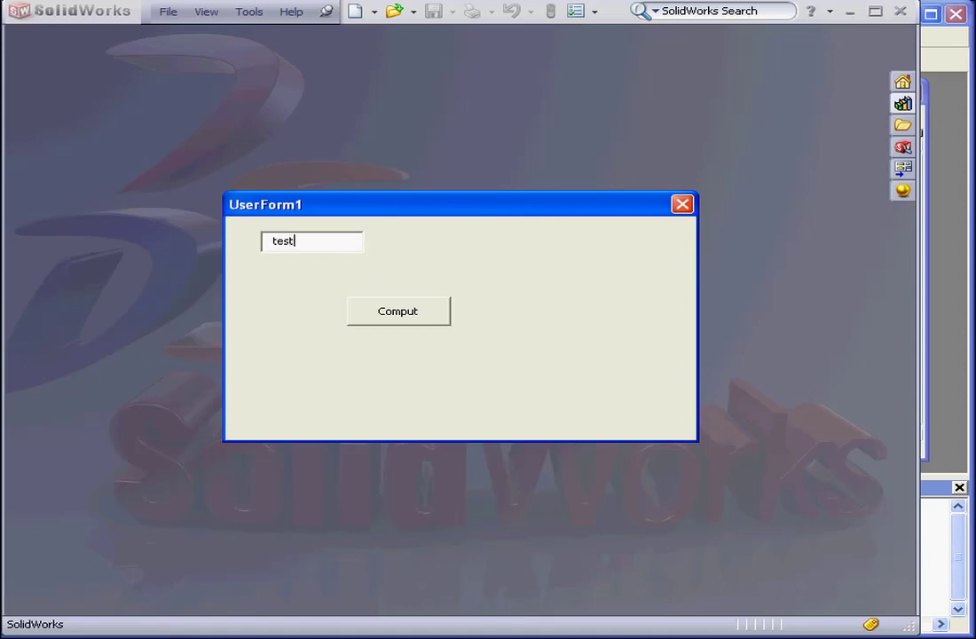
click(397, 310)
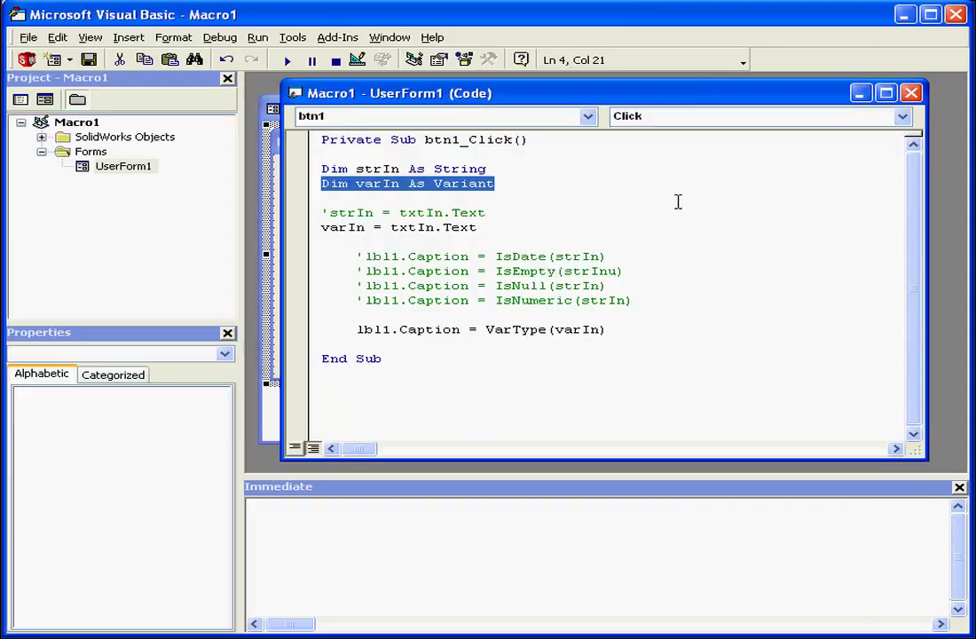
- Replace Variant with Date in the Dim varIn declaration
double_click(463, 184)
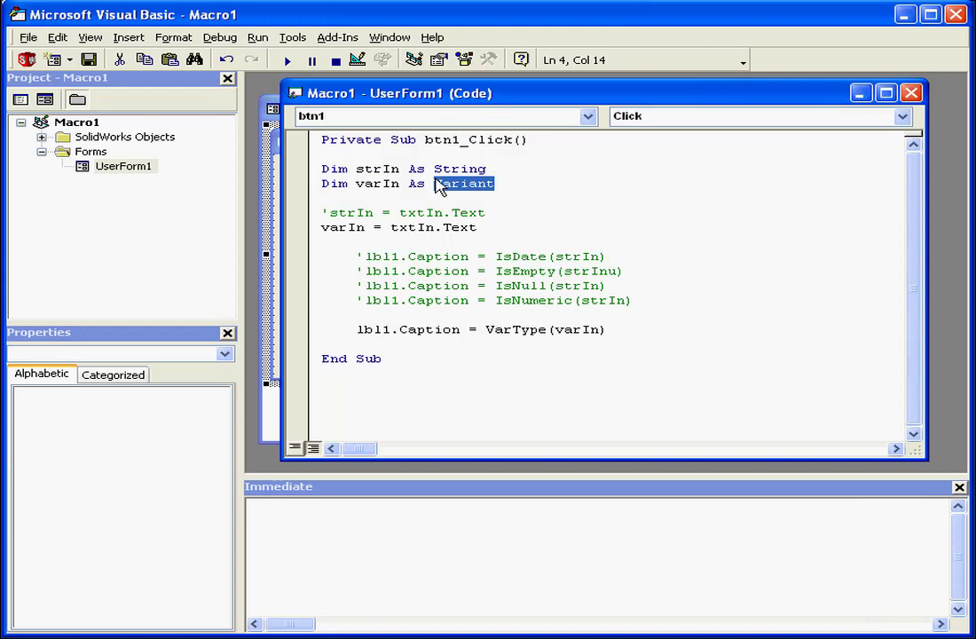
text(dat)
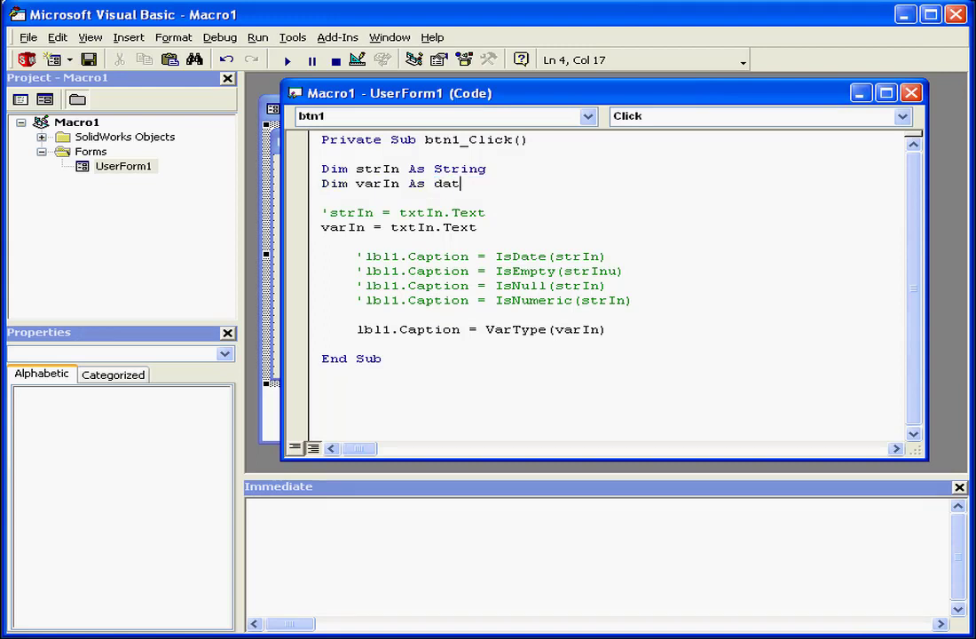
text(e)
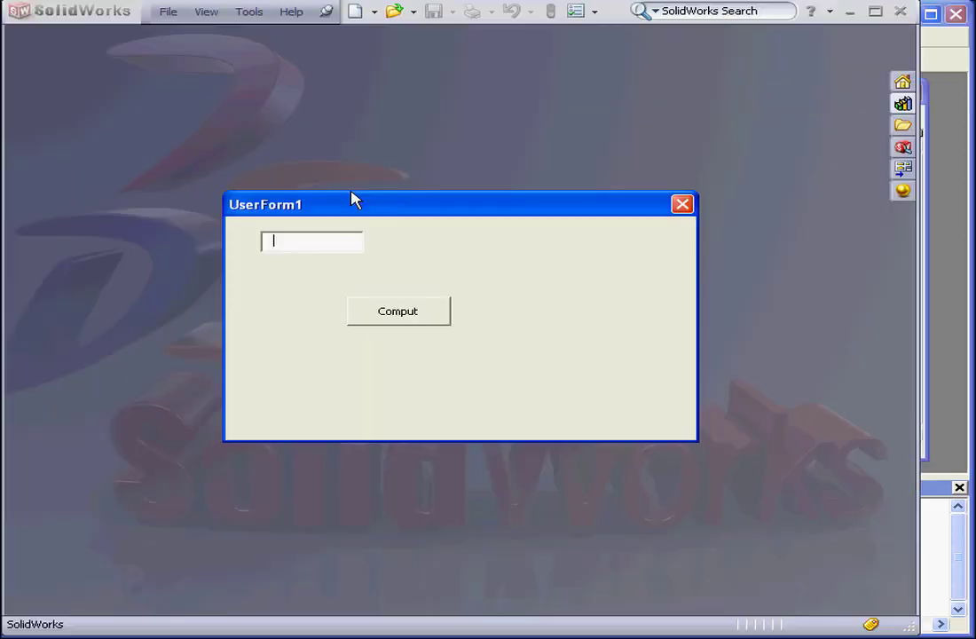
- Compute the type of date 12/31/2012 on the form (result 7), then close the form
text(12/31/)
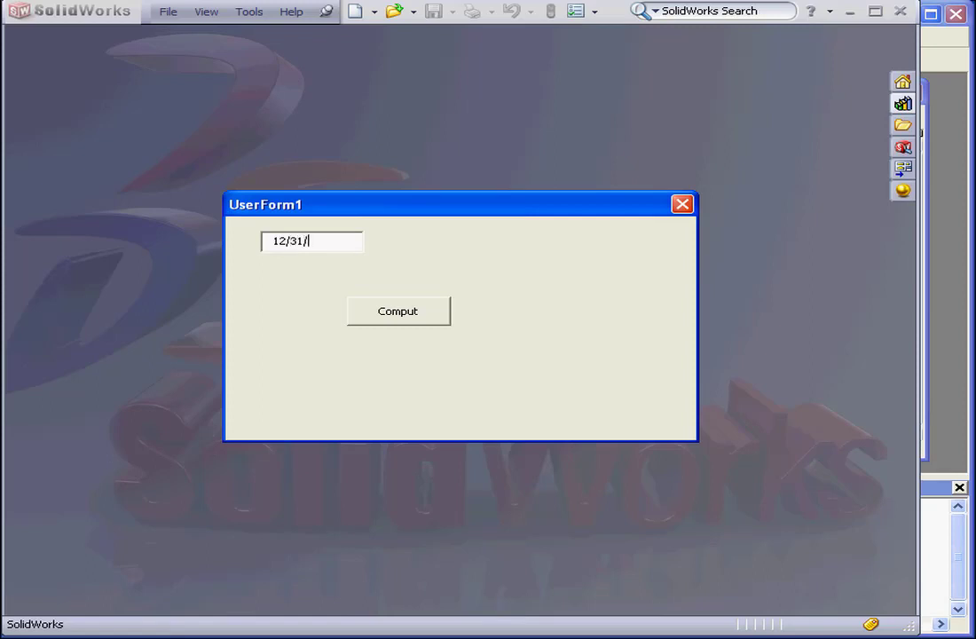
text(2012)
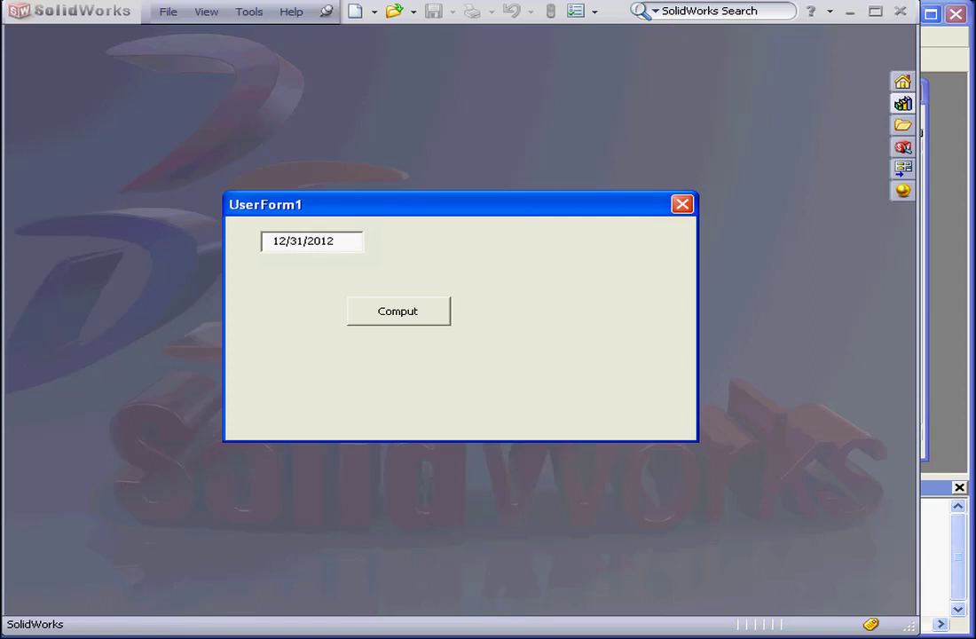
click(398, 310)
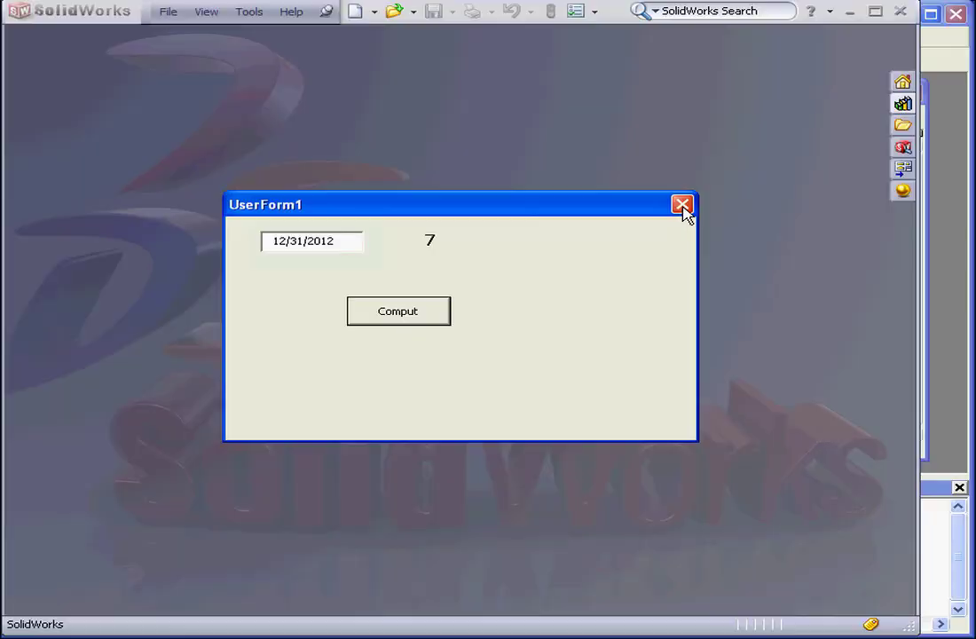
click(683, 205)
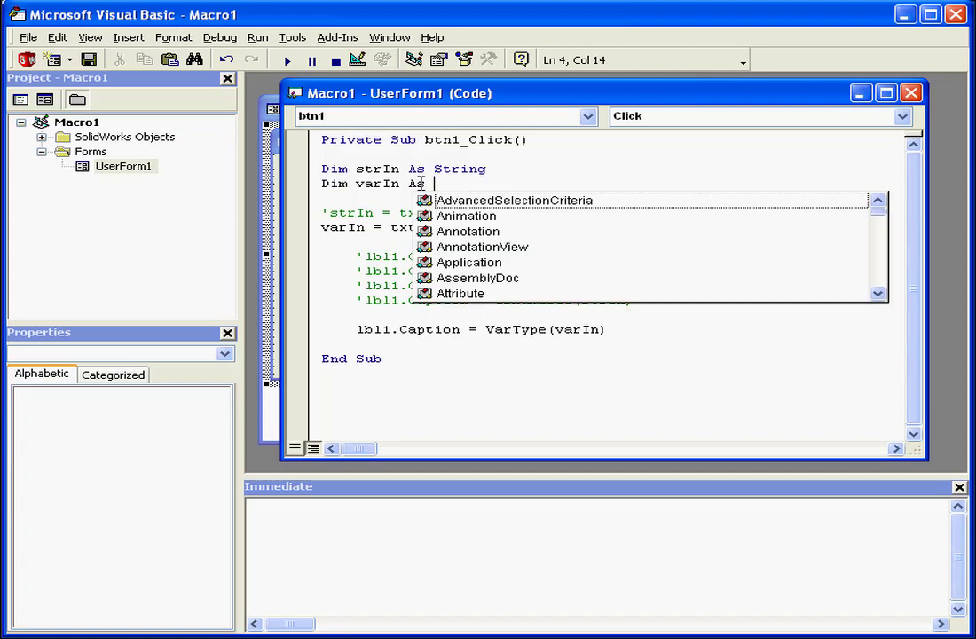
- Retype varIn's type as Integer, enable Auto List Members in Options, and run UserForm1
text(I)
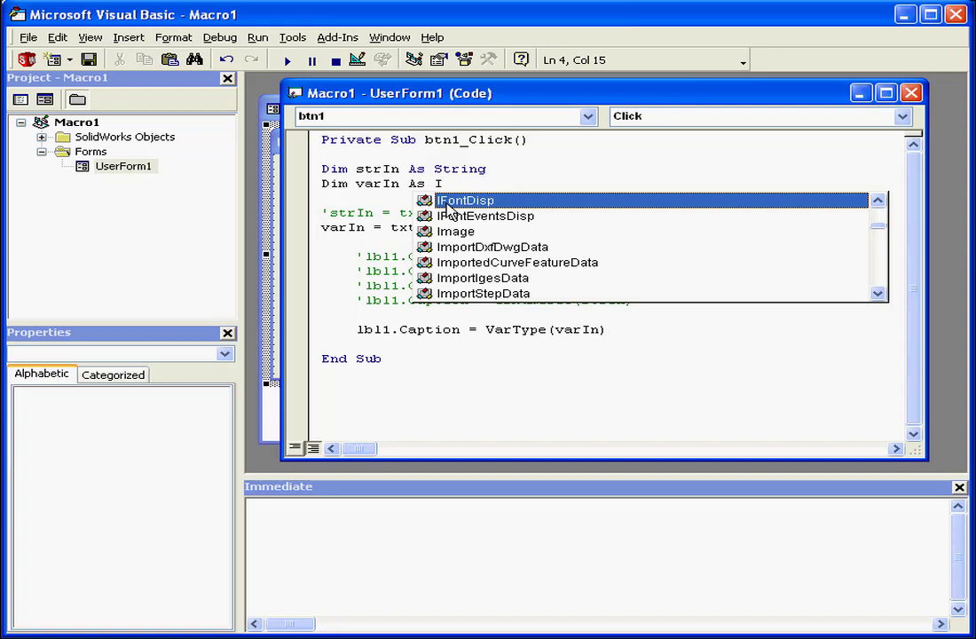
text(nteger)
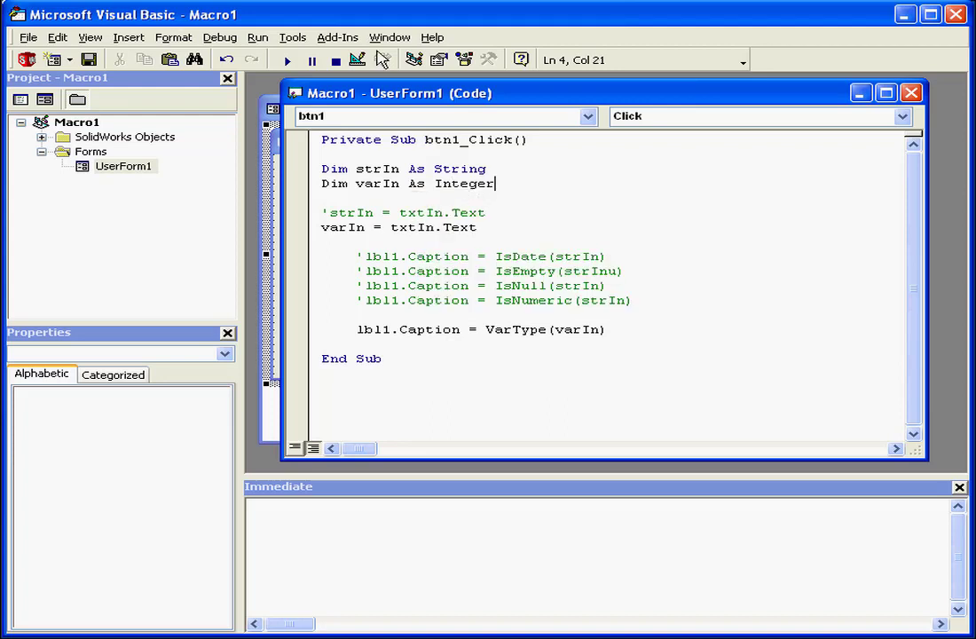
click(293, 37)
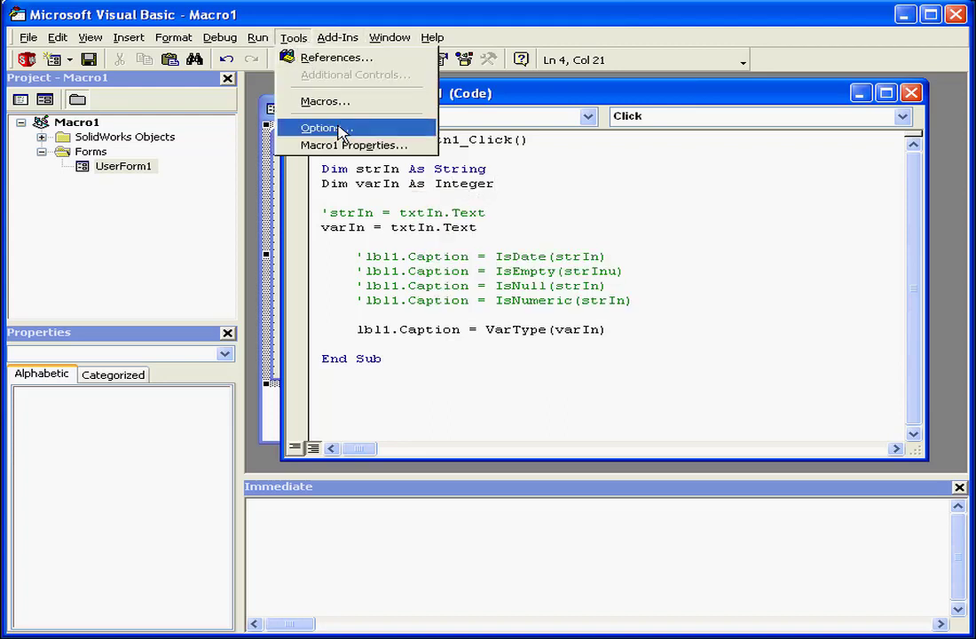
click(319, 127)
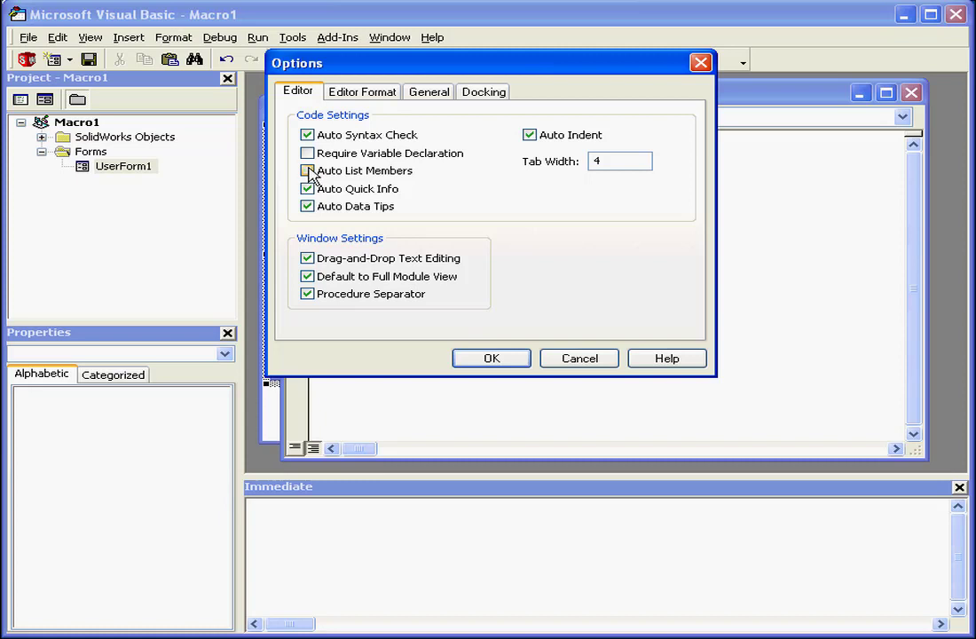
click(307, 171)
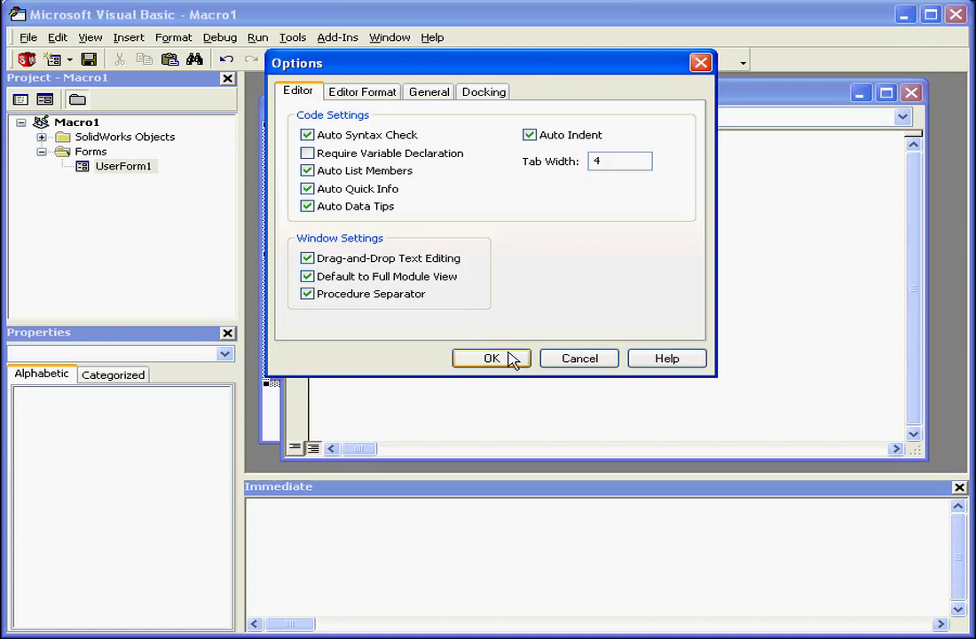
click(492, 357)
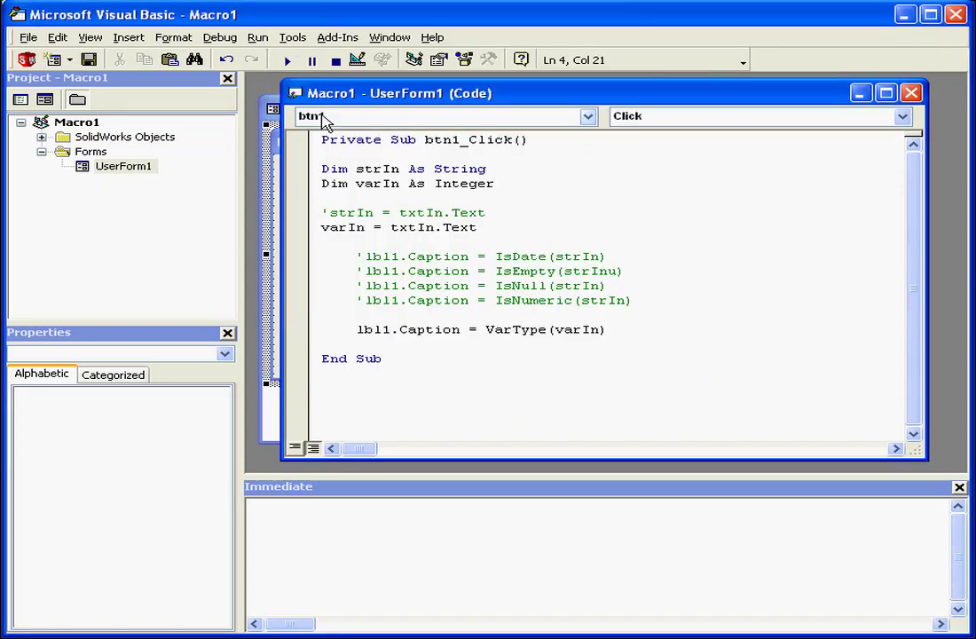
click(285, 59)
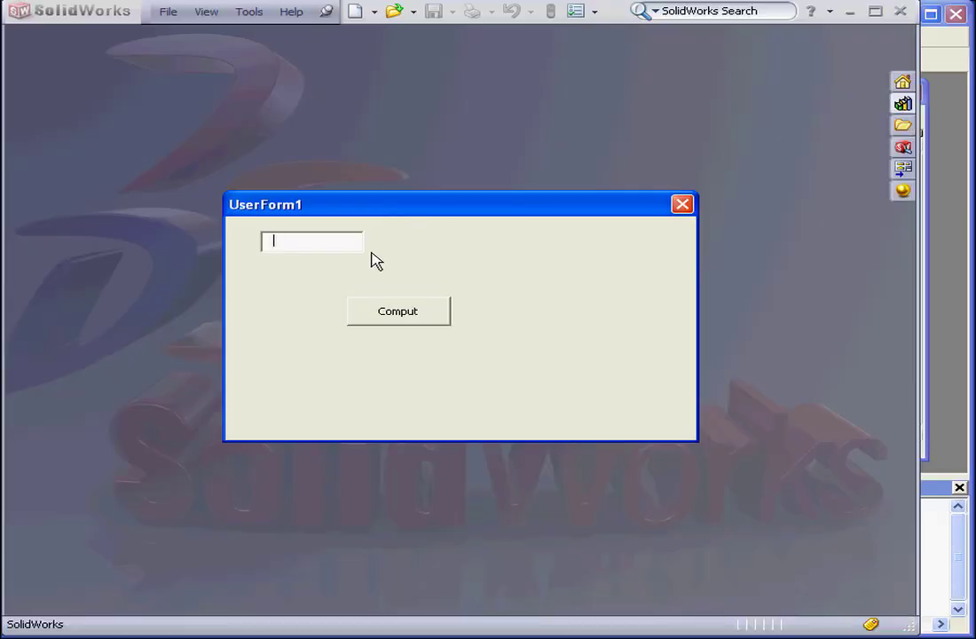
click(398, 311)
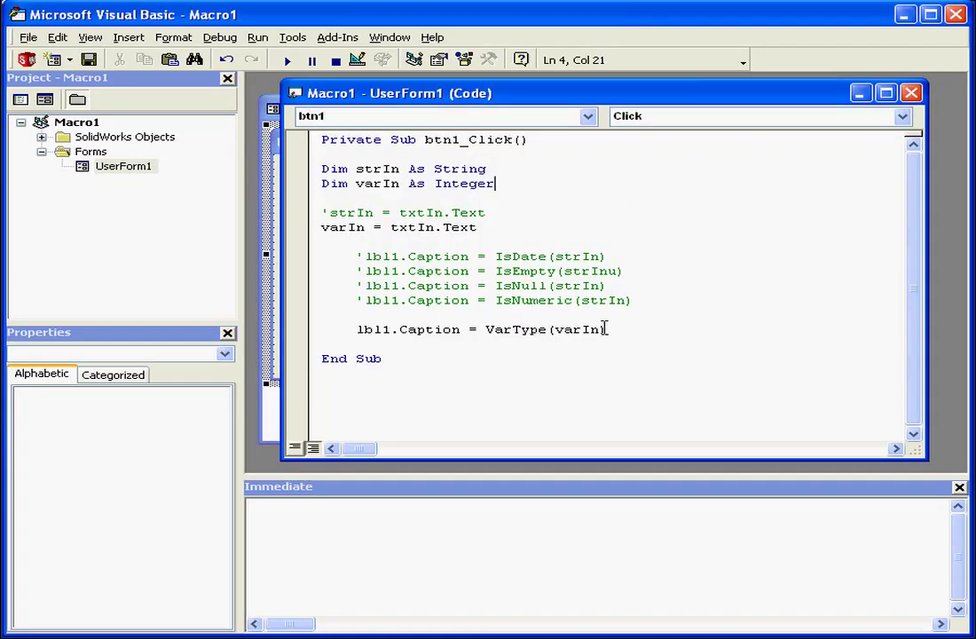
- Change the VarType argument to 88.99, run the form and compute
double_click(578, 329)
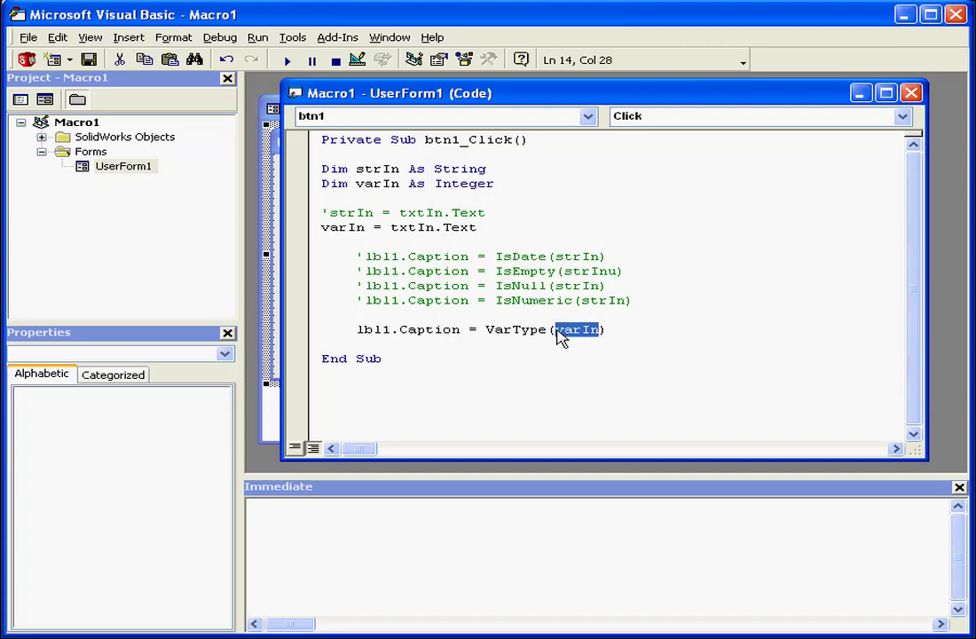
text(88.)
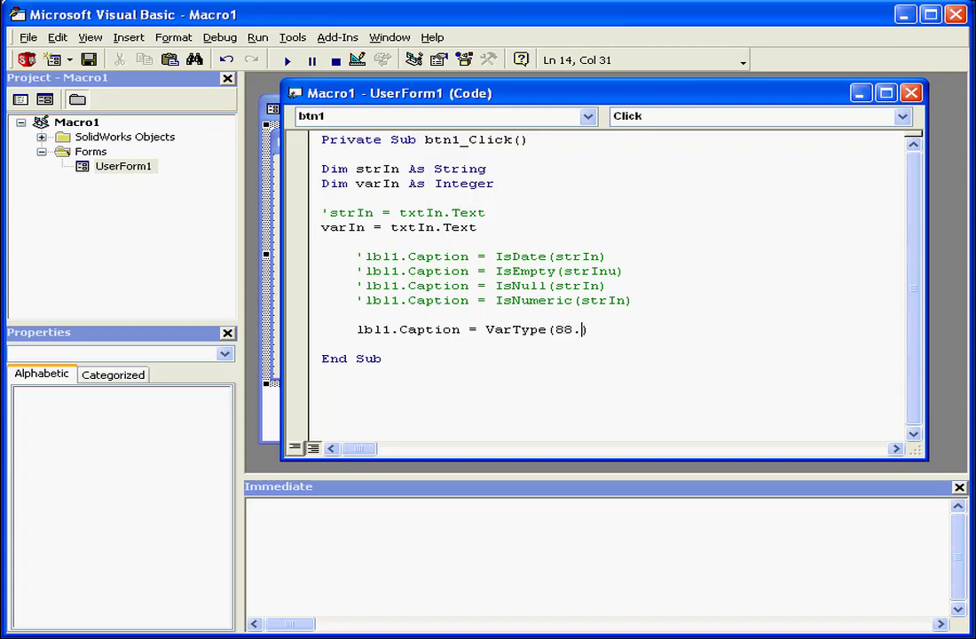
text(99)
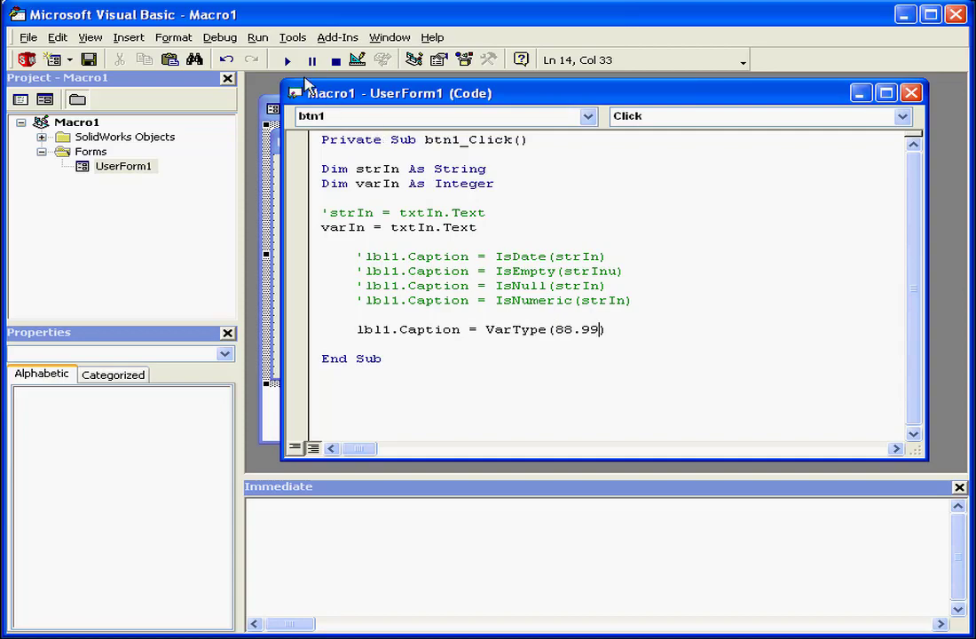
click(287, 59)
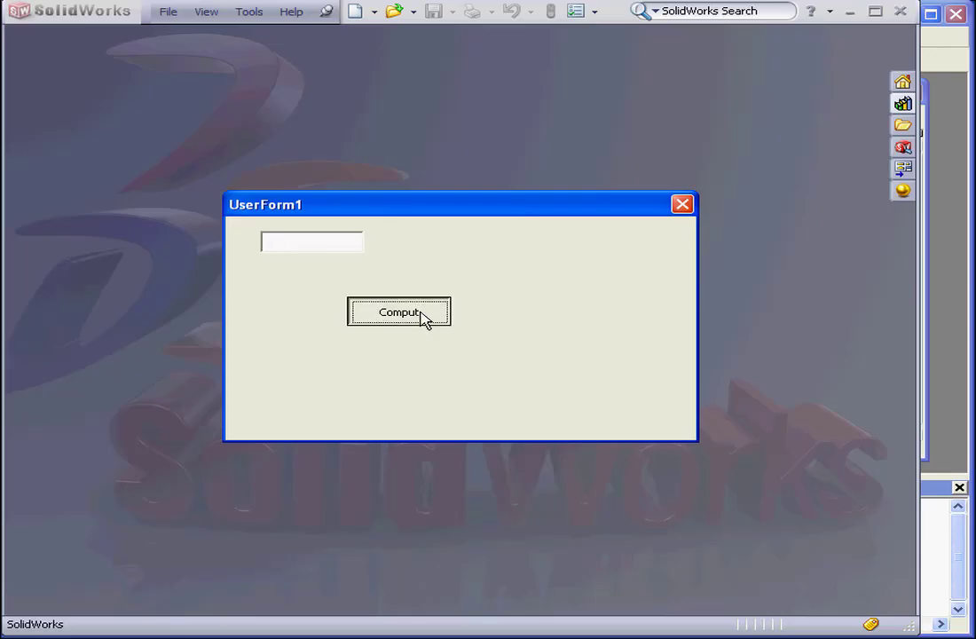
click(399, 312)
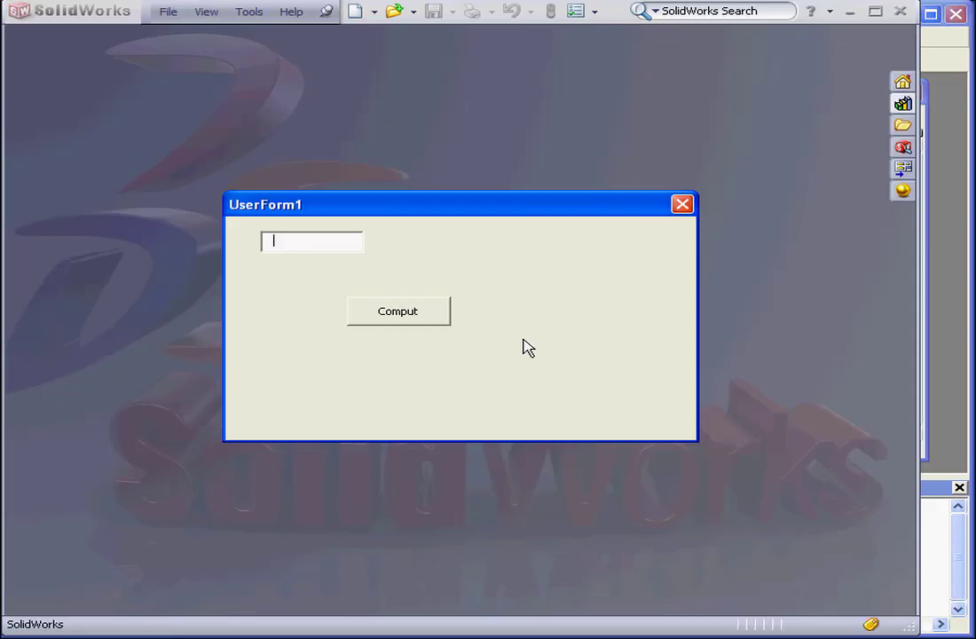
- Test VarType again with 88.99 as the quoted string "88.99"
click(397, 312)
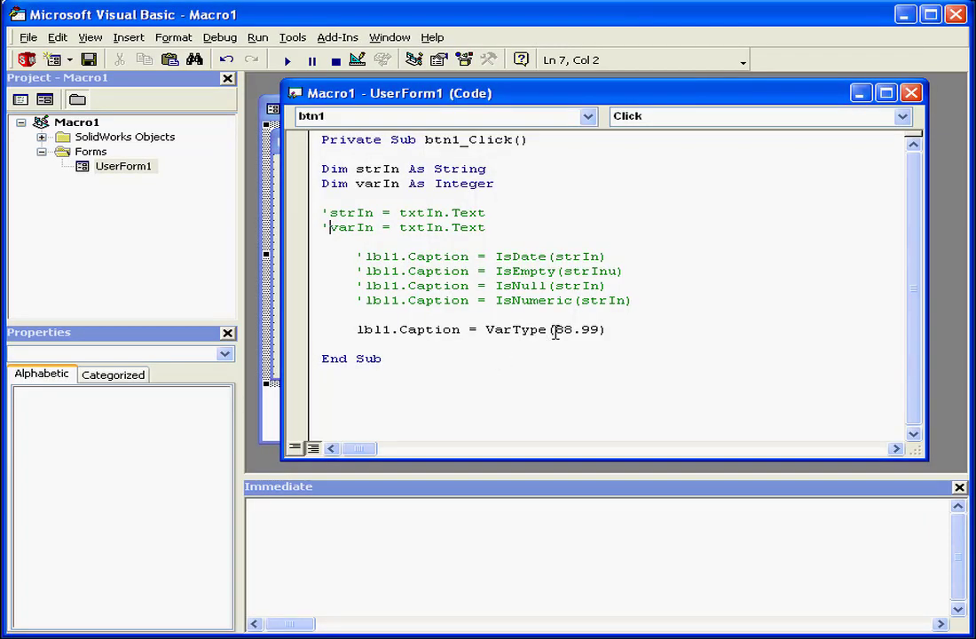
text(")
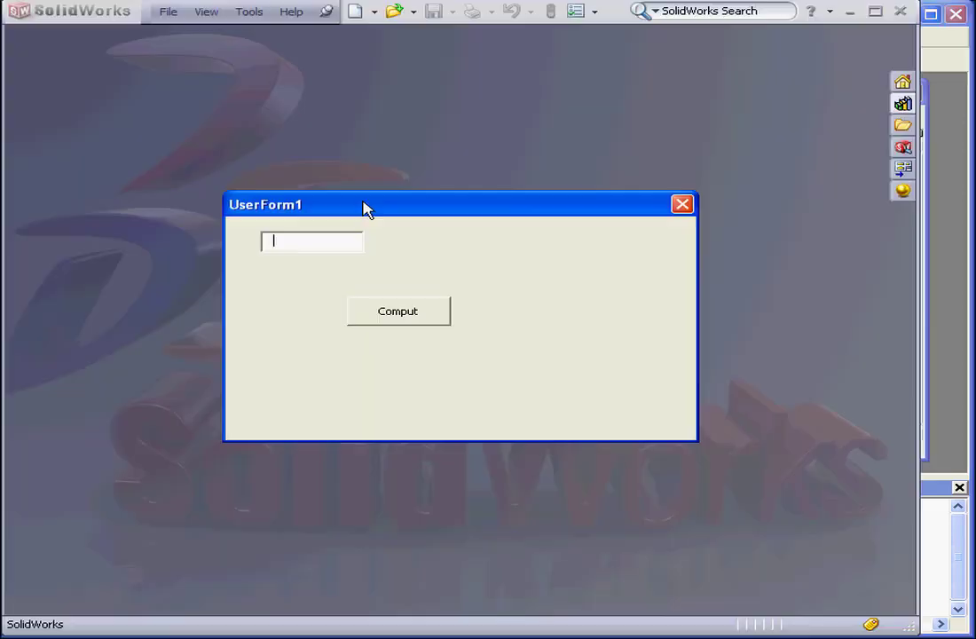
click(398, 310)
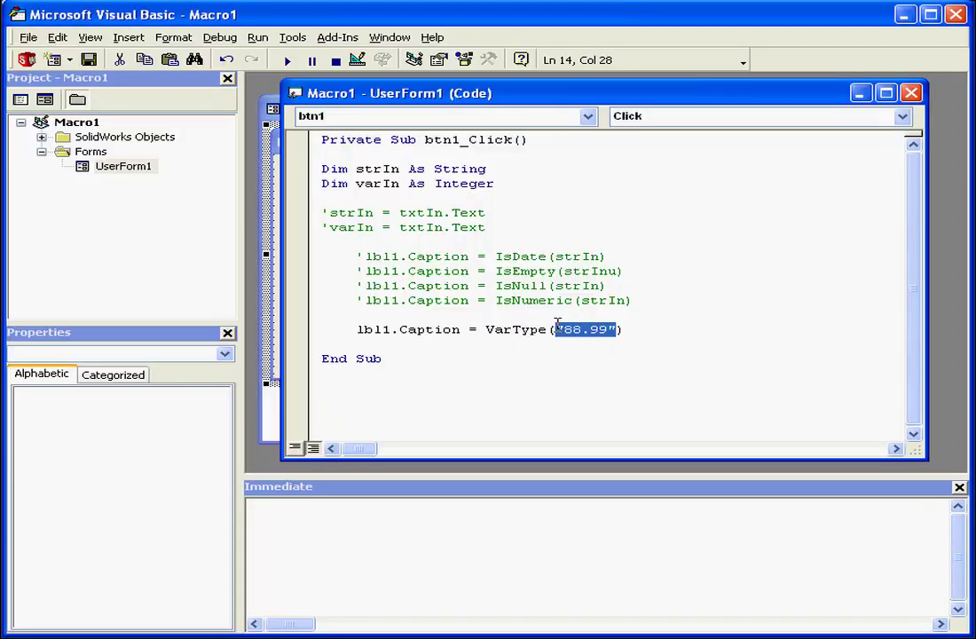
- Change the VarType argument to Now and run the form
text(N)
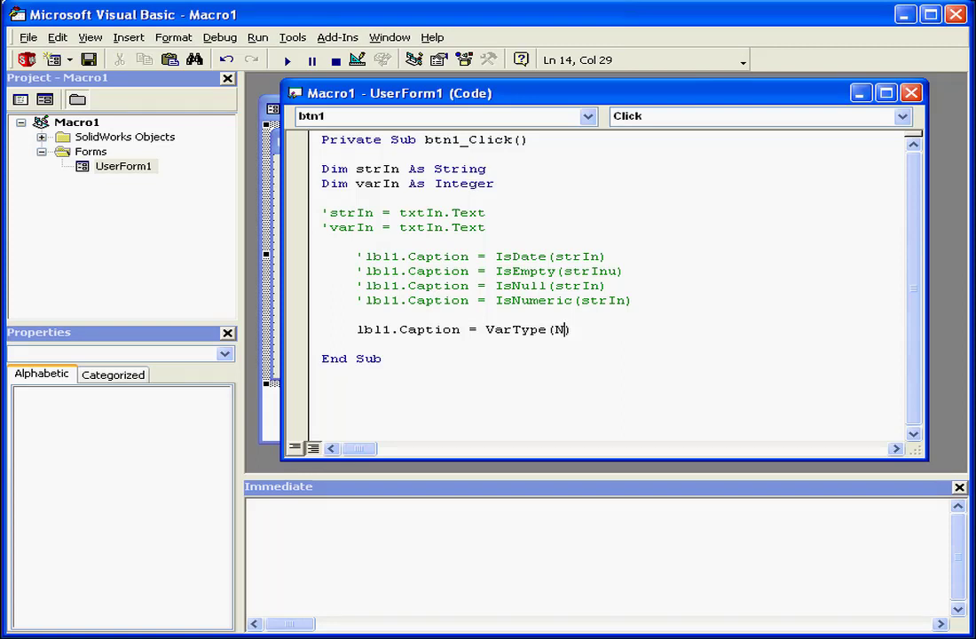
text(ow)
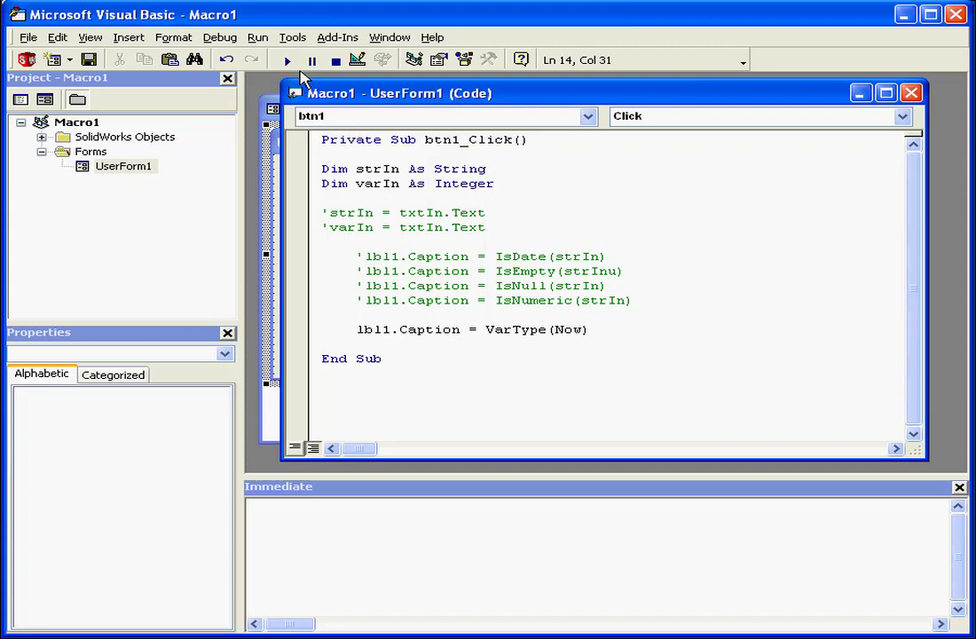
click(286, 59)
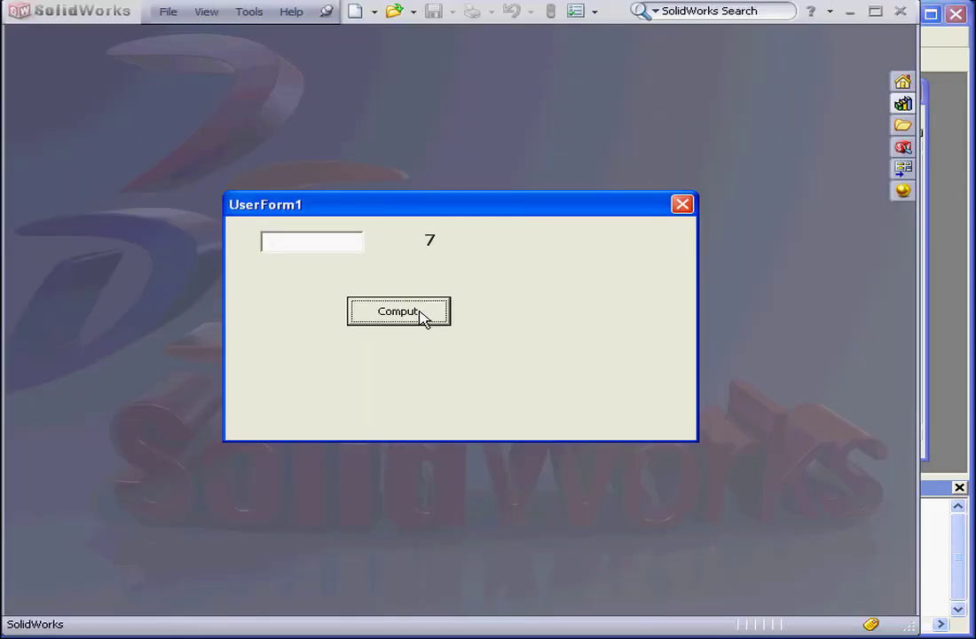
mouse_move(684, 205)
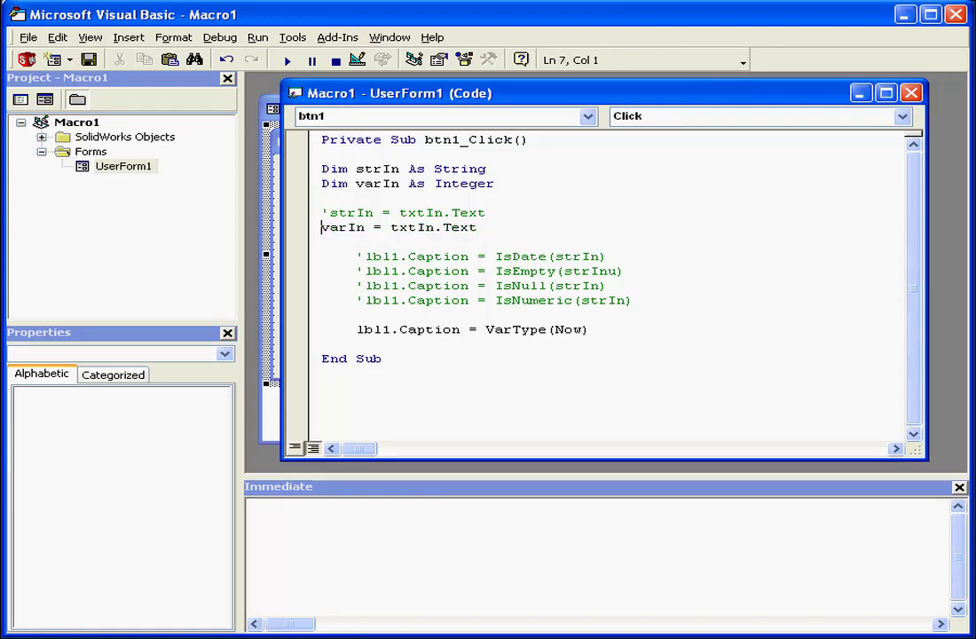
- Assign Time to varIn in place of txtIn.Text
double_click(421, 227)
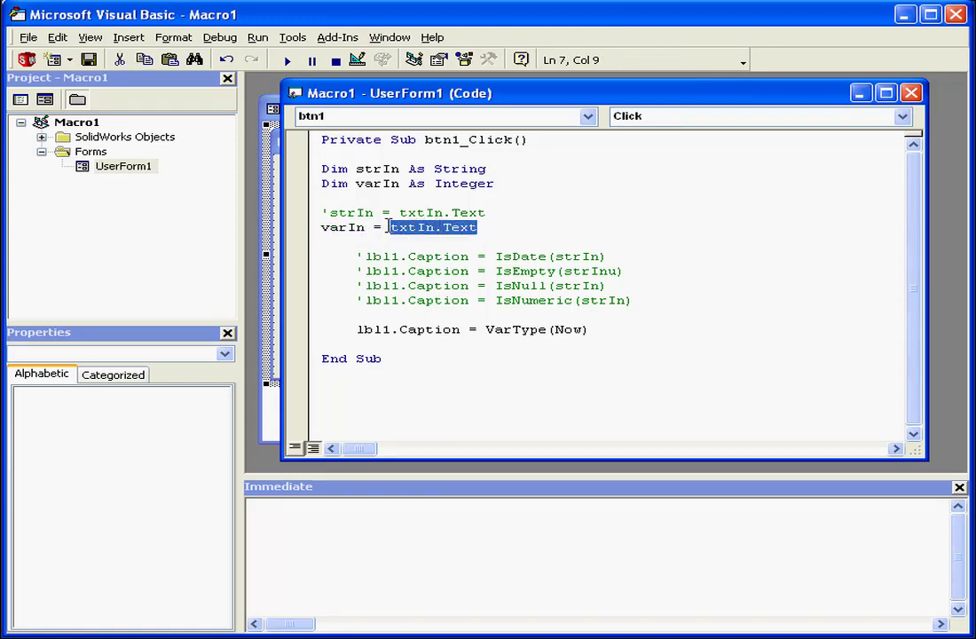
text(Ti)
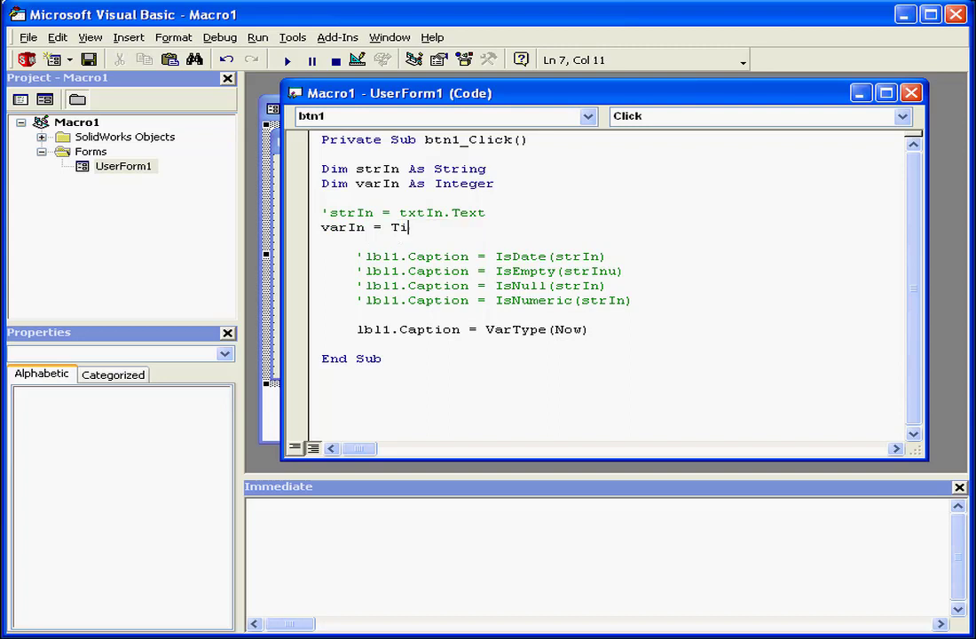
text(me)
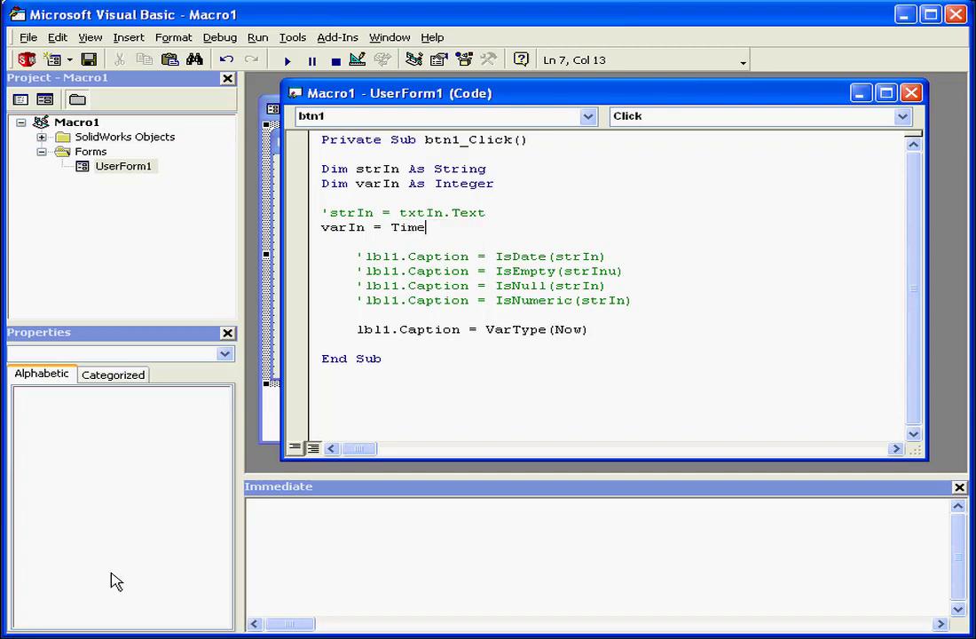
- Change VarType(Now) to VarType(varIn), then run and close the form
double_click(569, 329)
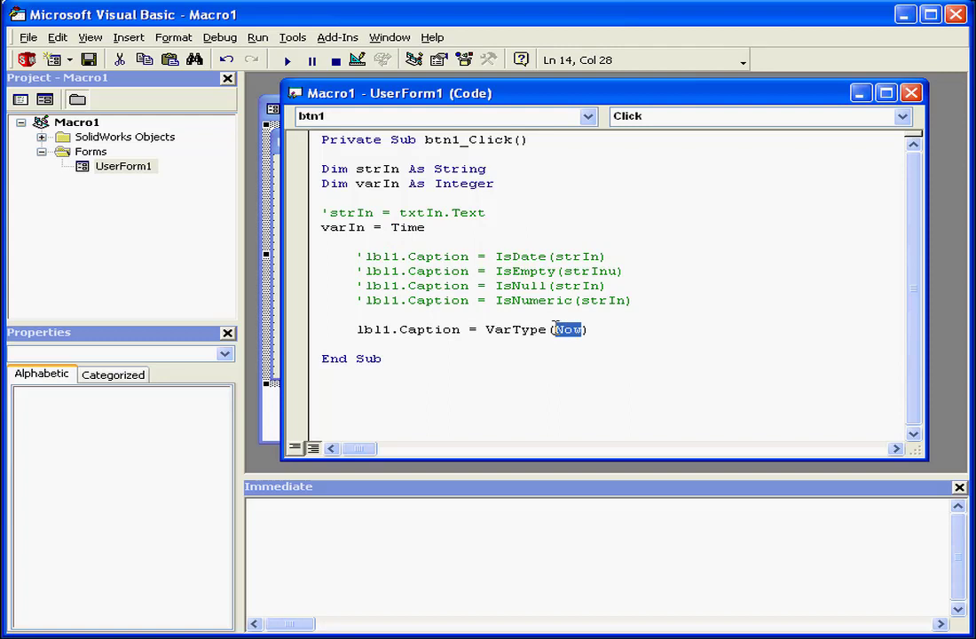
text(v)
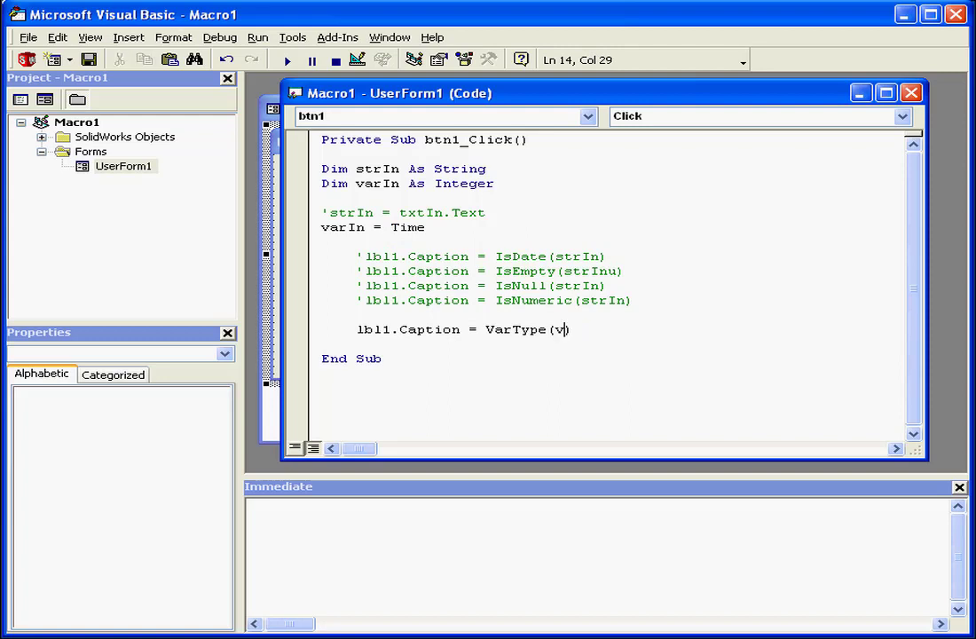
text(arIn)
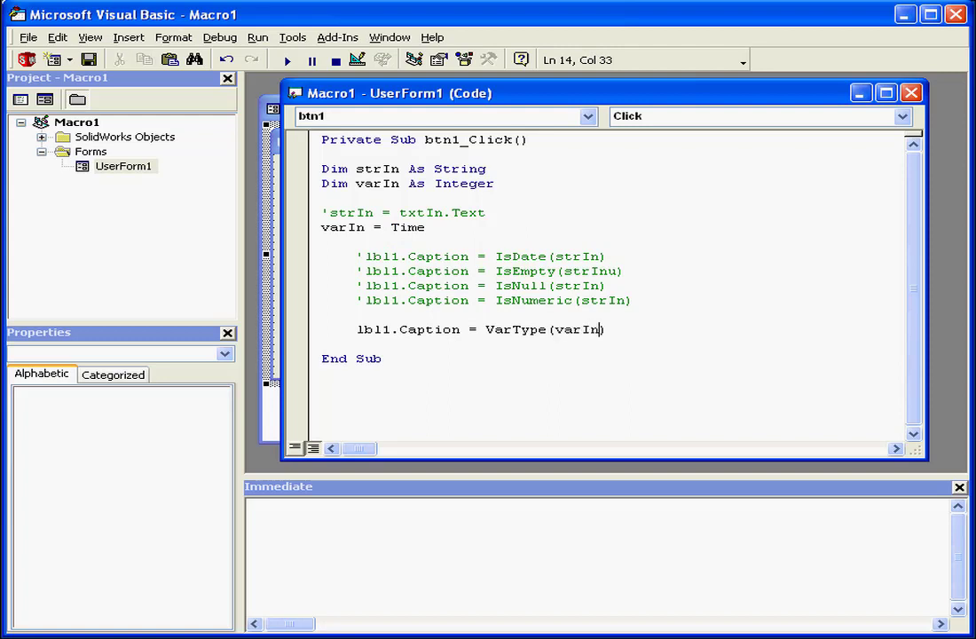
click(286, 59)
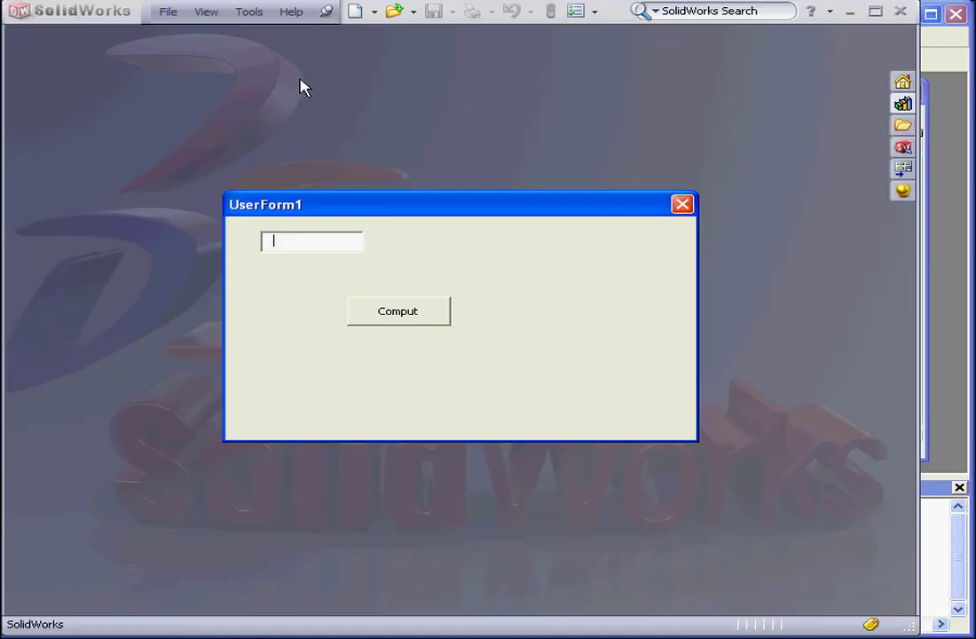
click(398, 311)
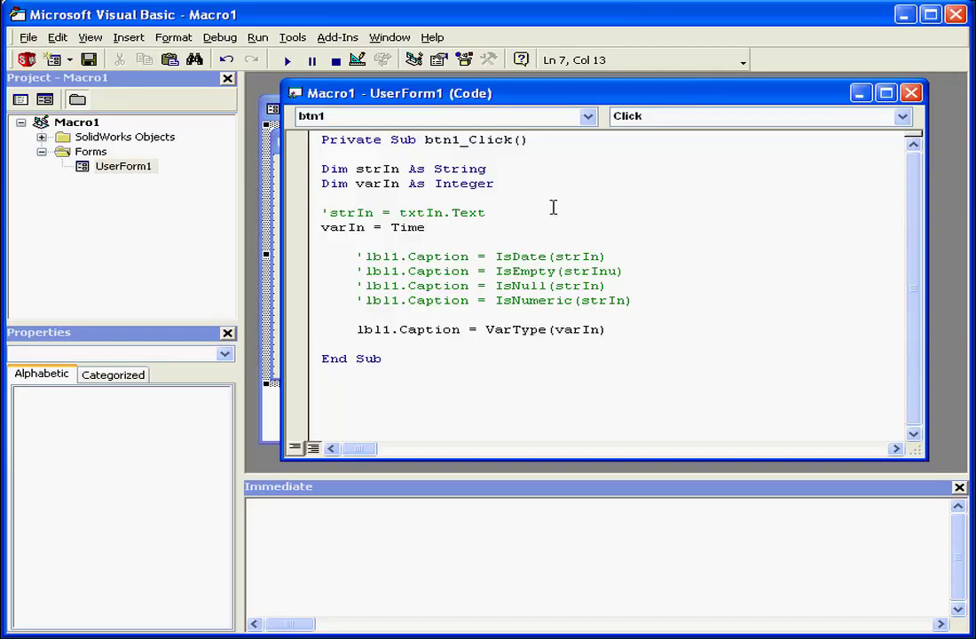
- Replace Integer with Date in the Dim varIn declaration
drag(360, 184, 497, 183)
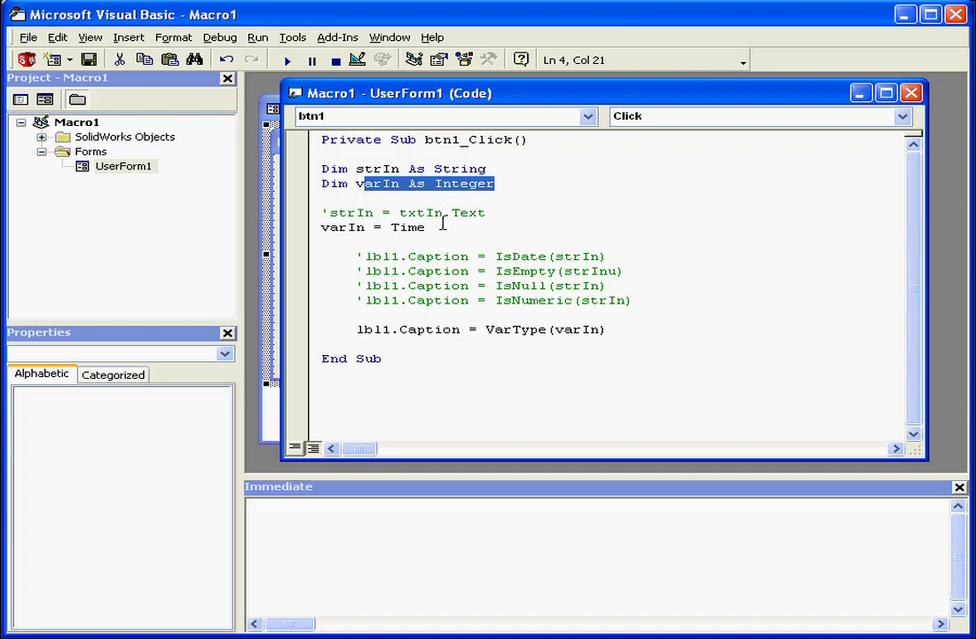
double_click(463, 184)
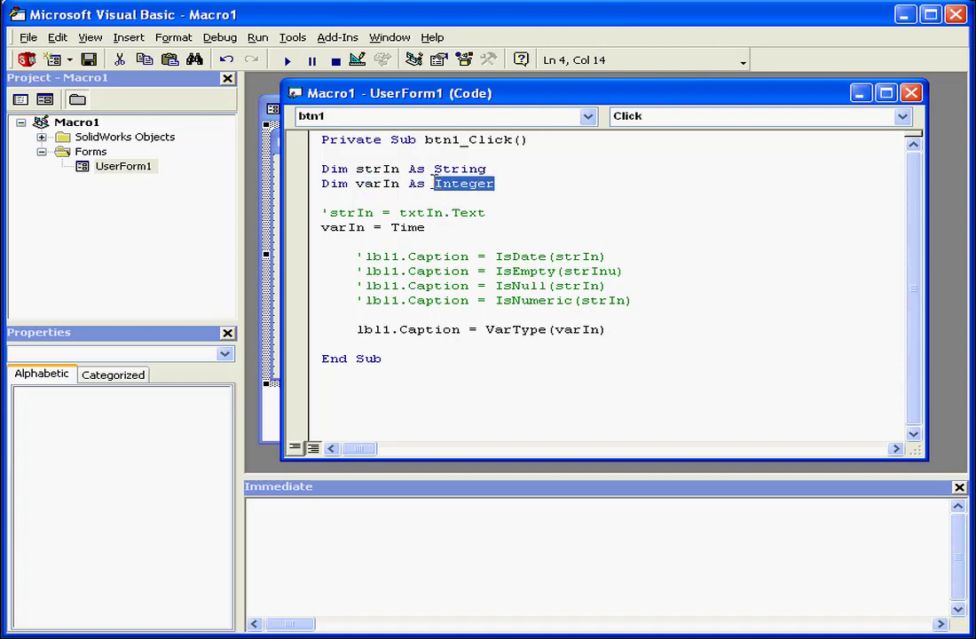
text(Da)
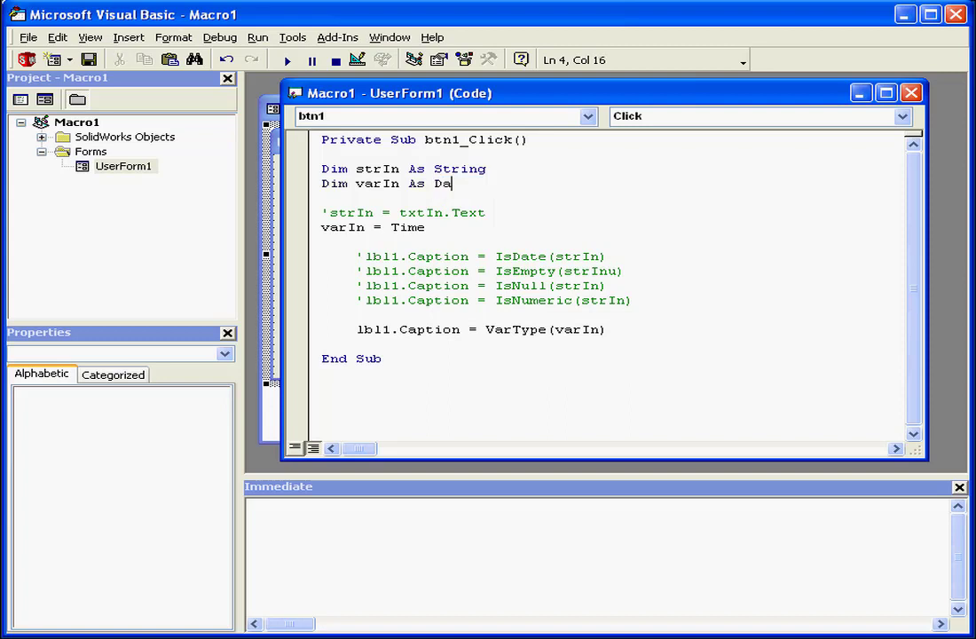
text(te)
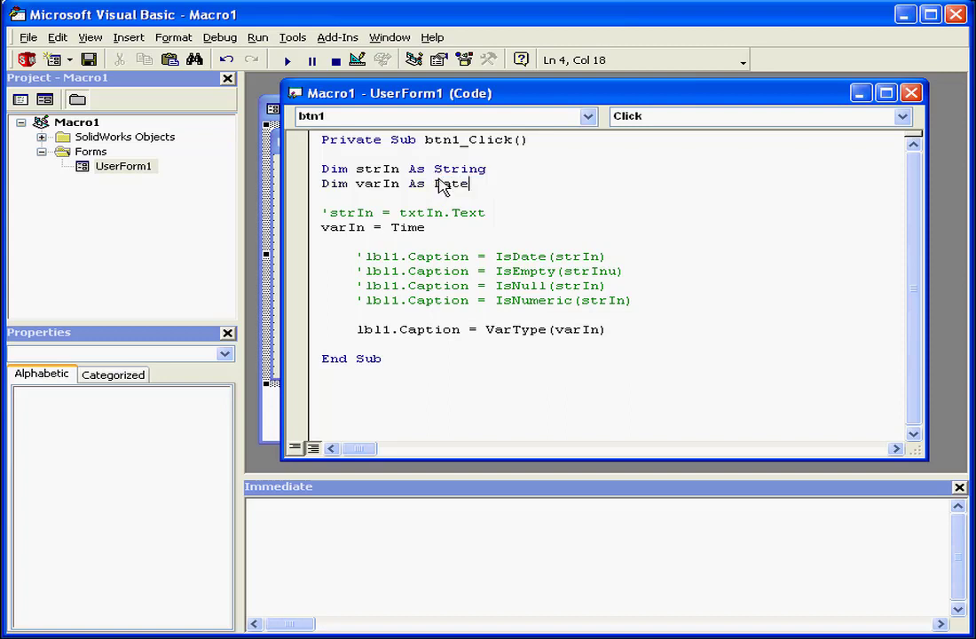